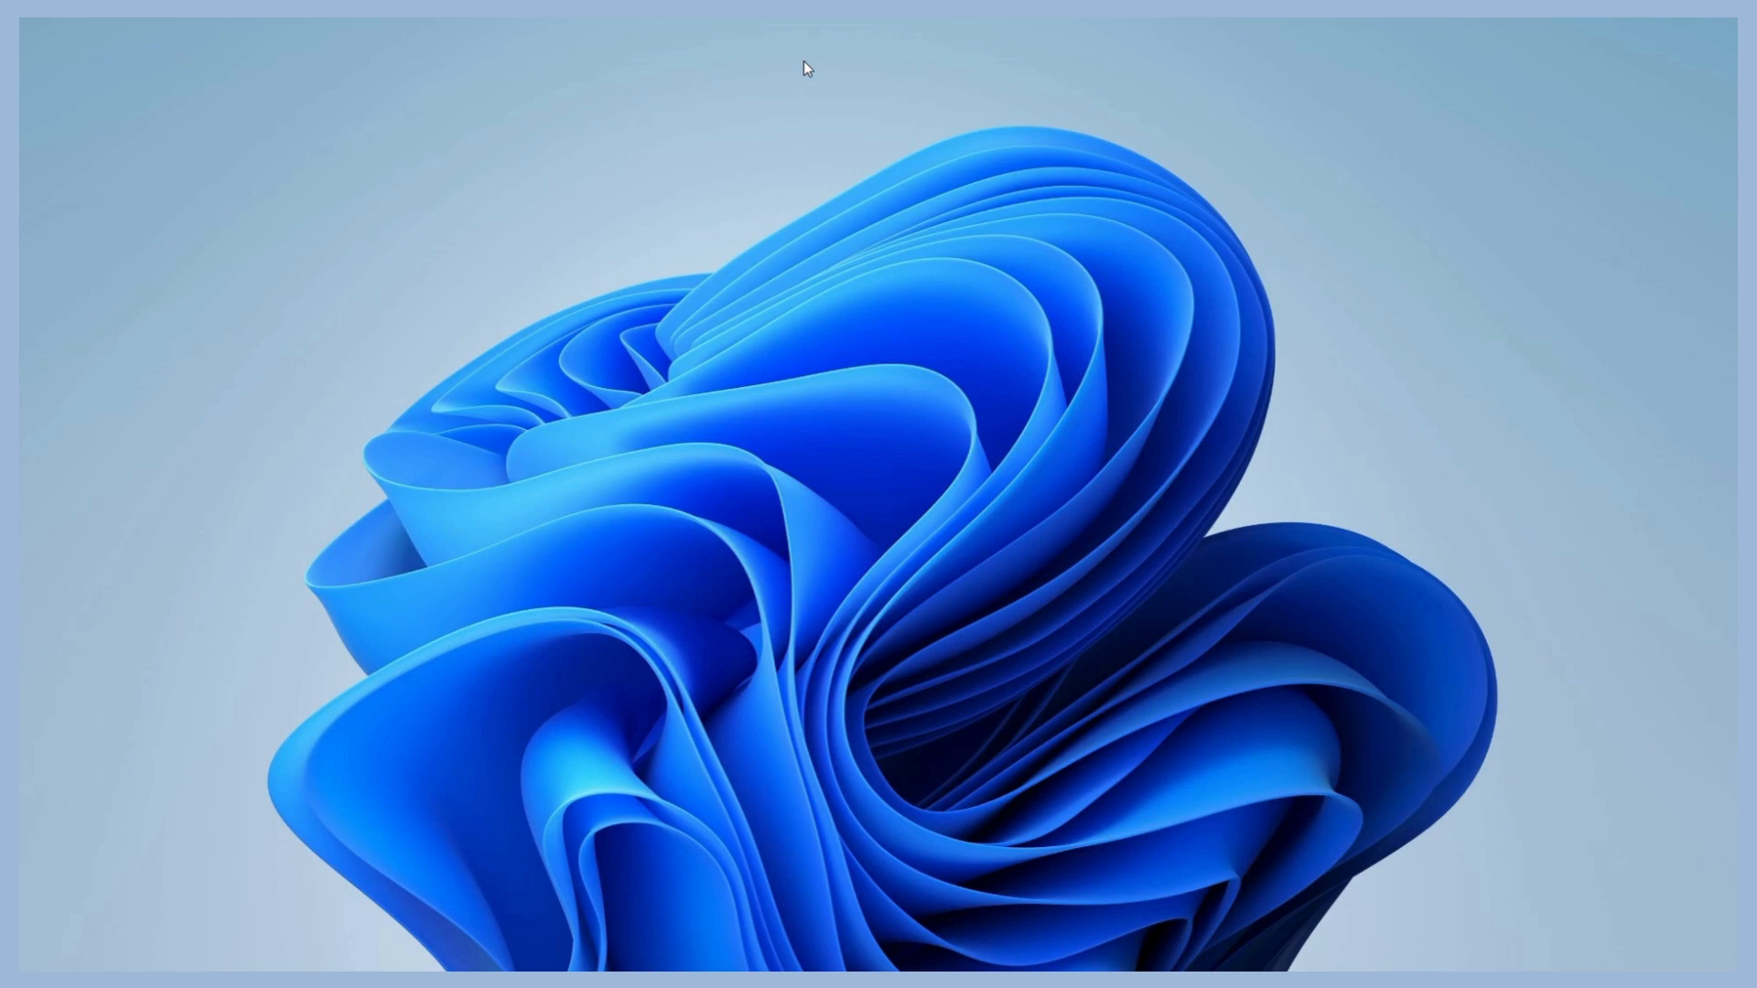
{"action": "mouse_move", "coordinate": [798, 101]}
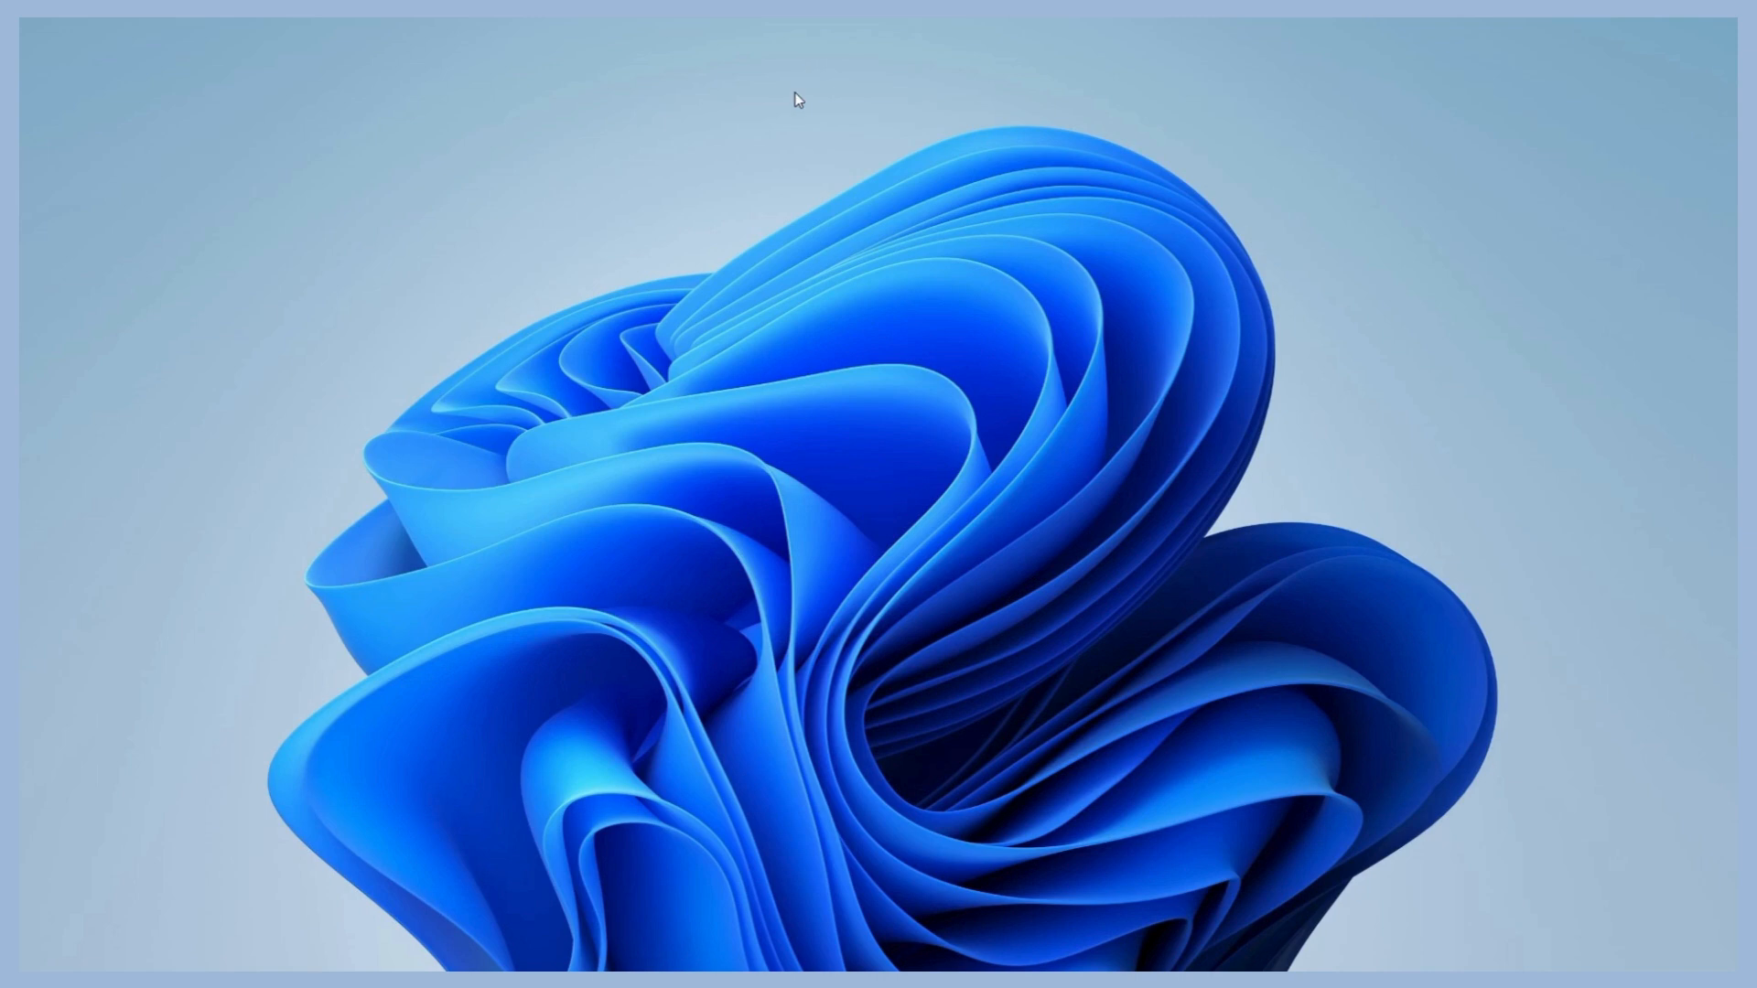
Launch Control Panel from Start search and go to System and Security, then Power Options
{"action": "left_click", "coordinate": [705, 951]}
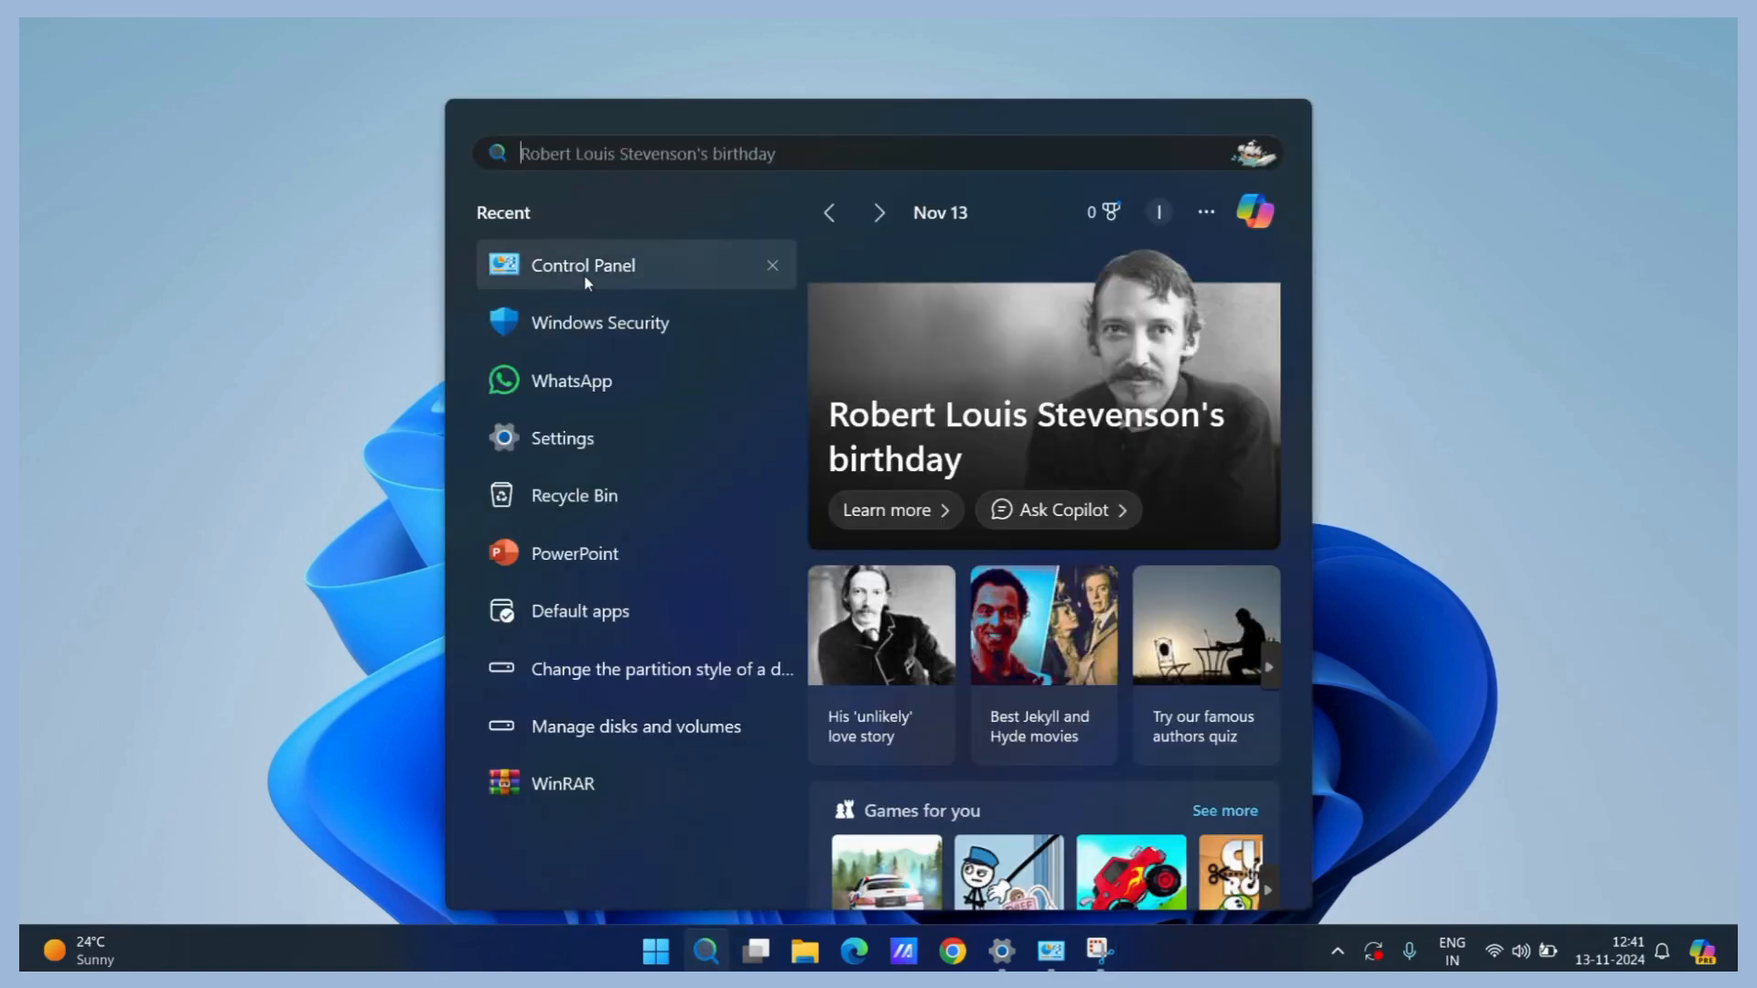
{"action": "left_click", "coordinate": [583, 265]}
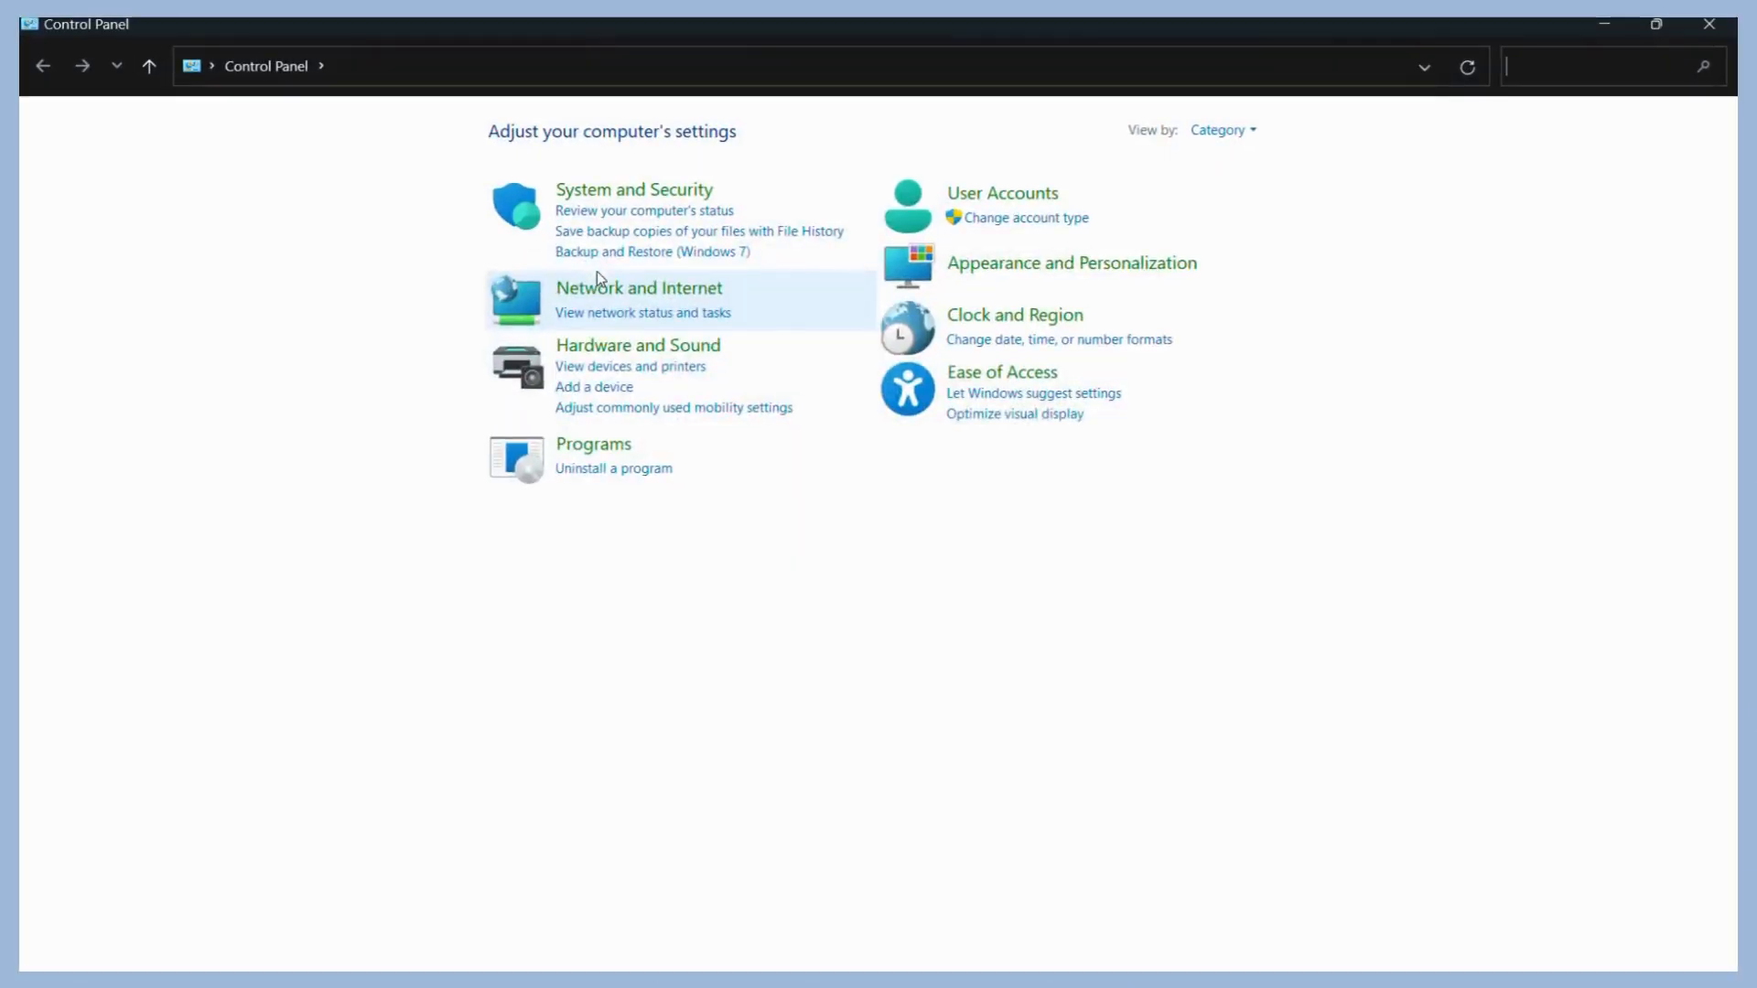
{"action": "mouse_move", "coordinate": [858, 200]}
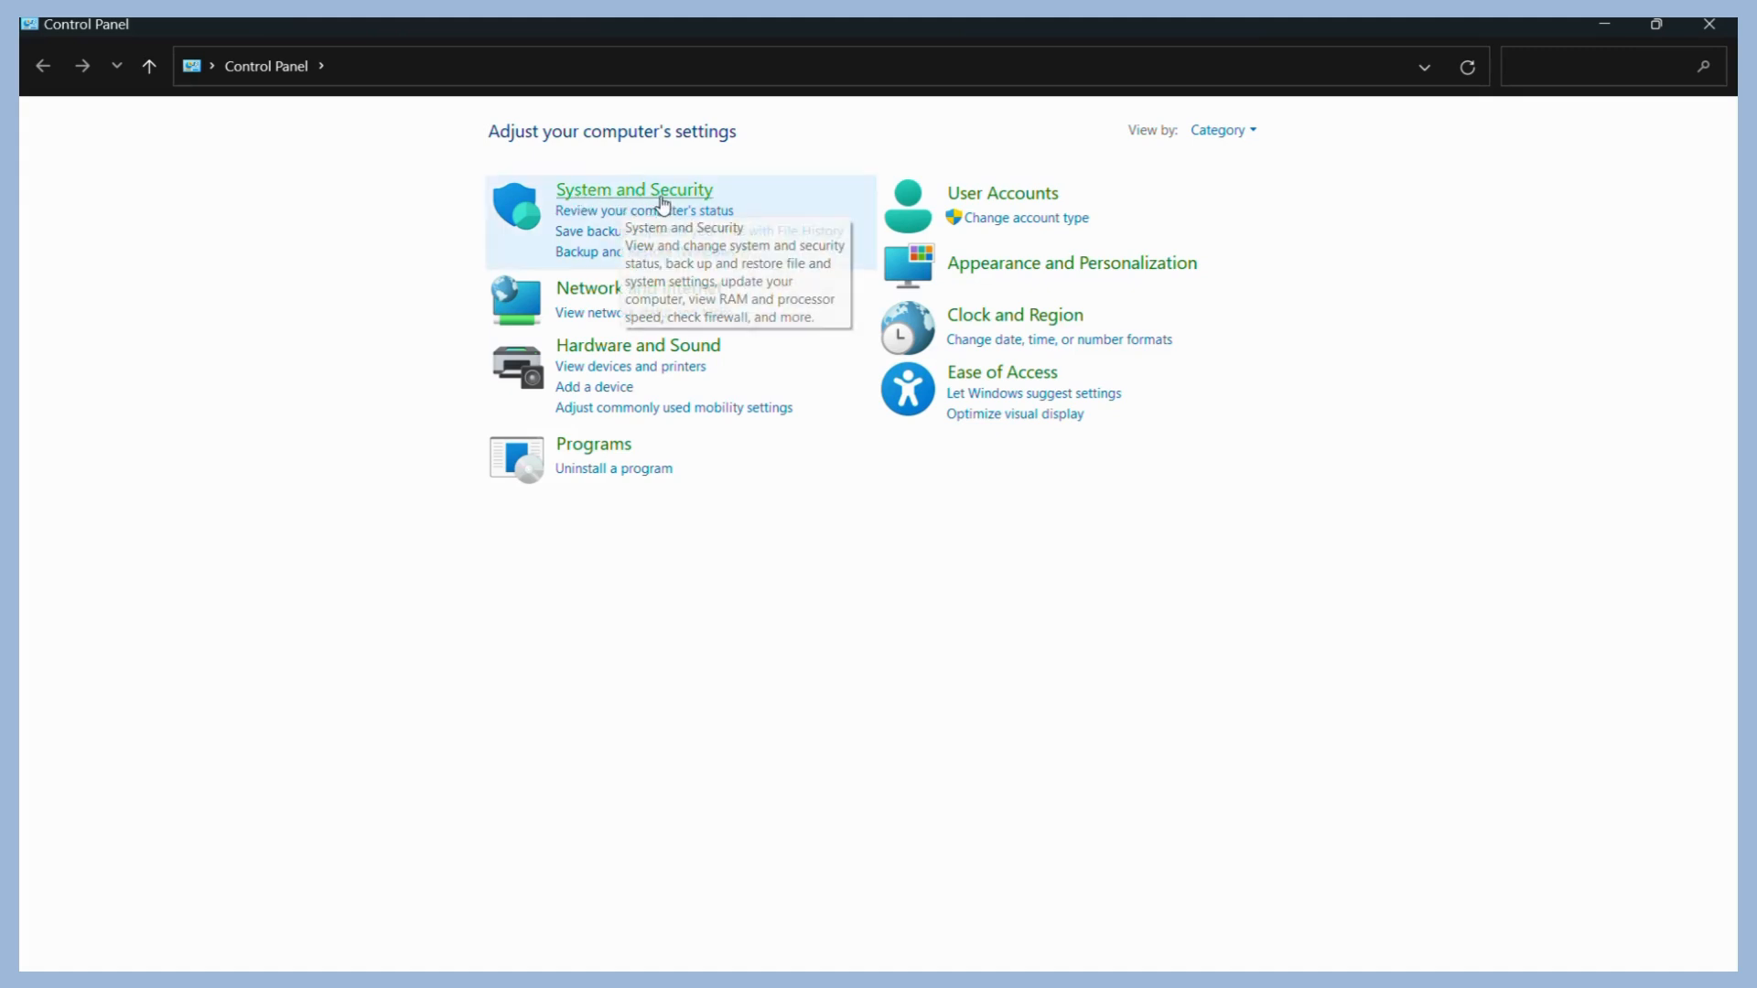
{"action": "left_click", "coordinate": [633, 190]}
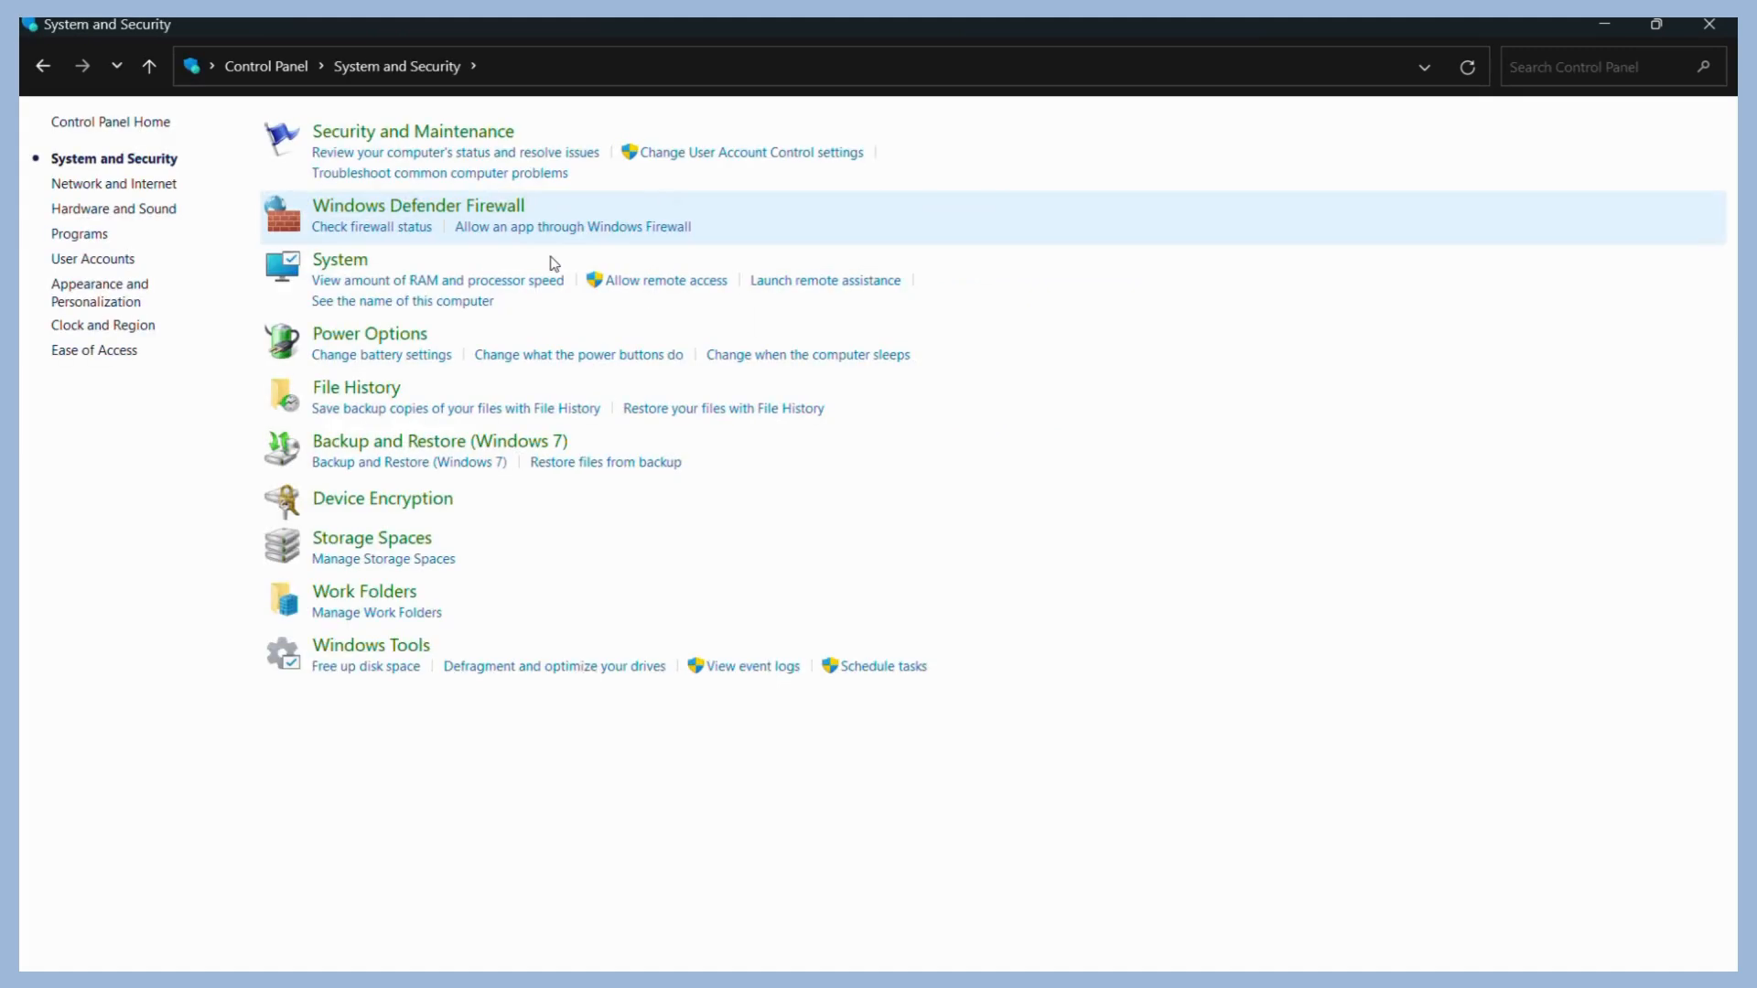
{"action": "mouse_move", "coordinate": [368, 333]}
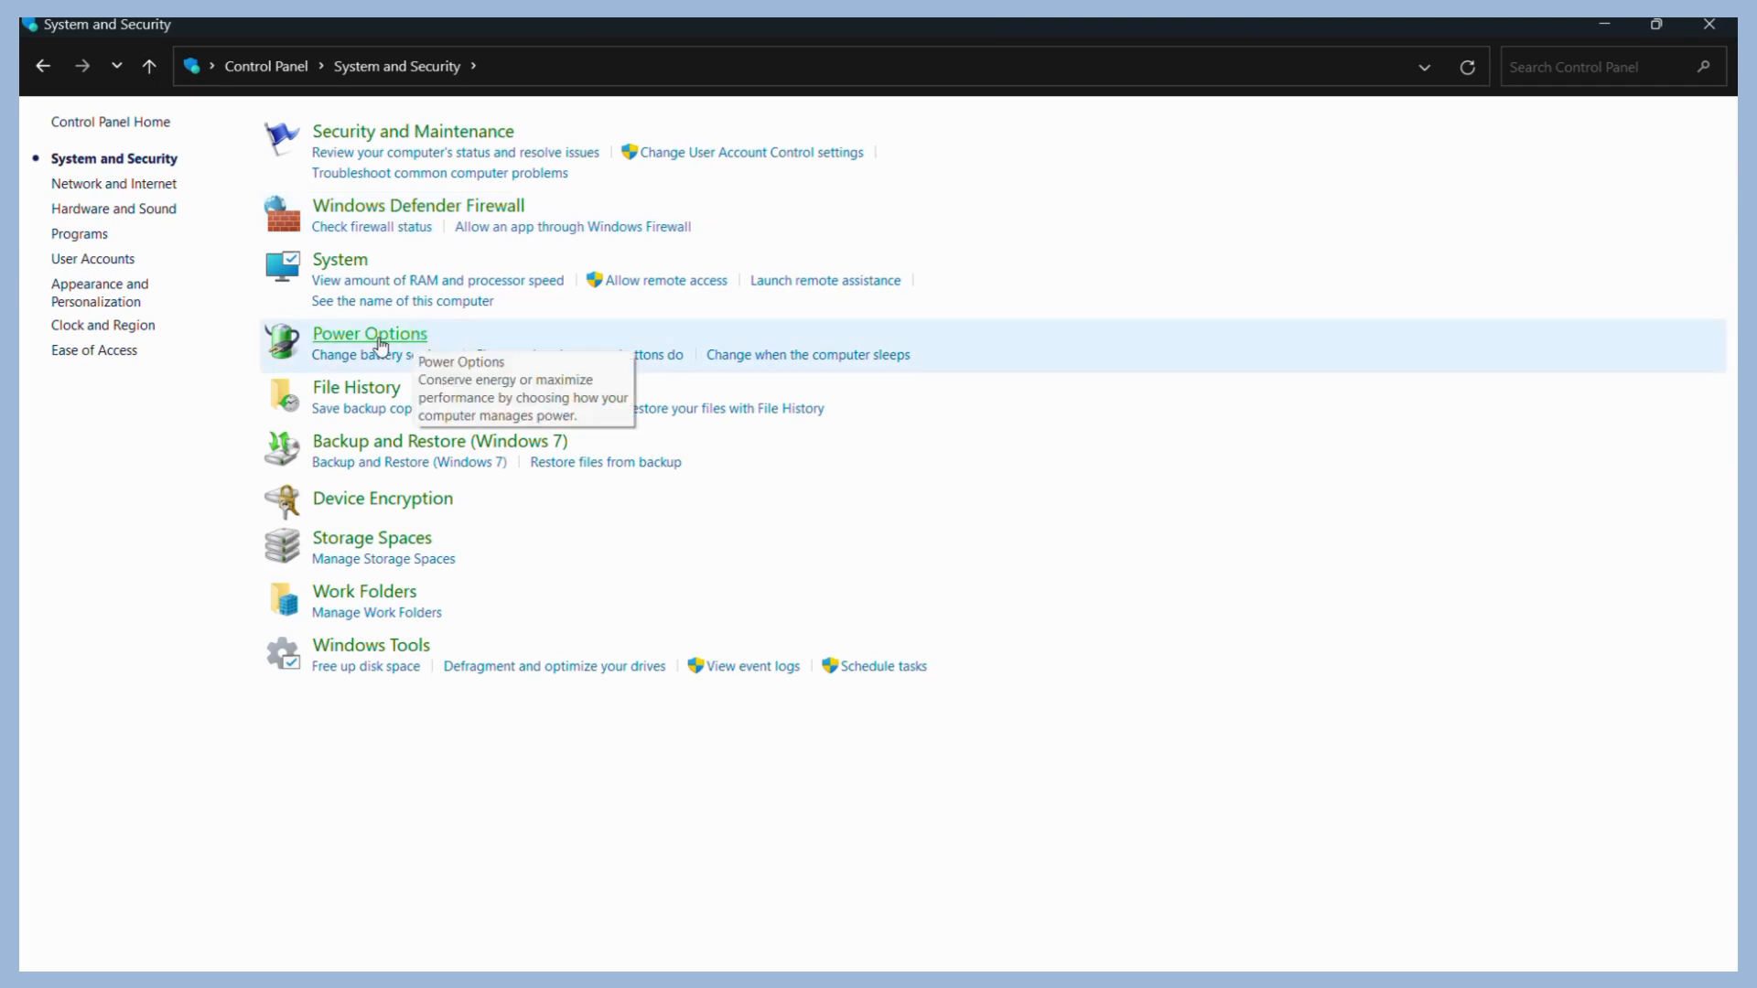
{"action": "left_click", "coordinate": [368, 334]}
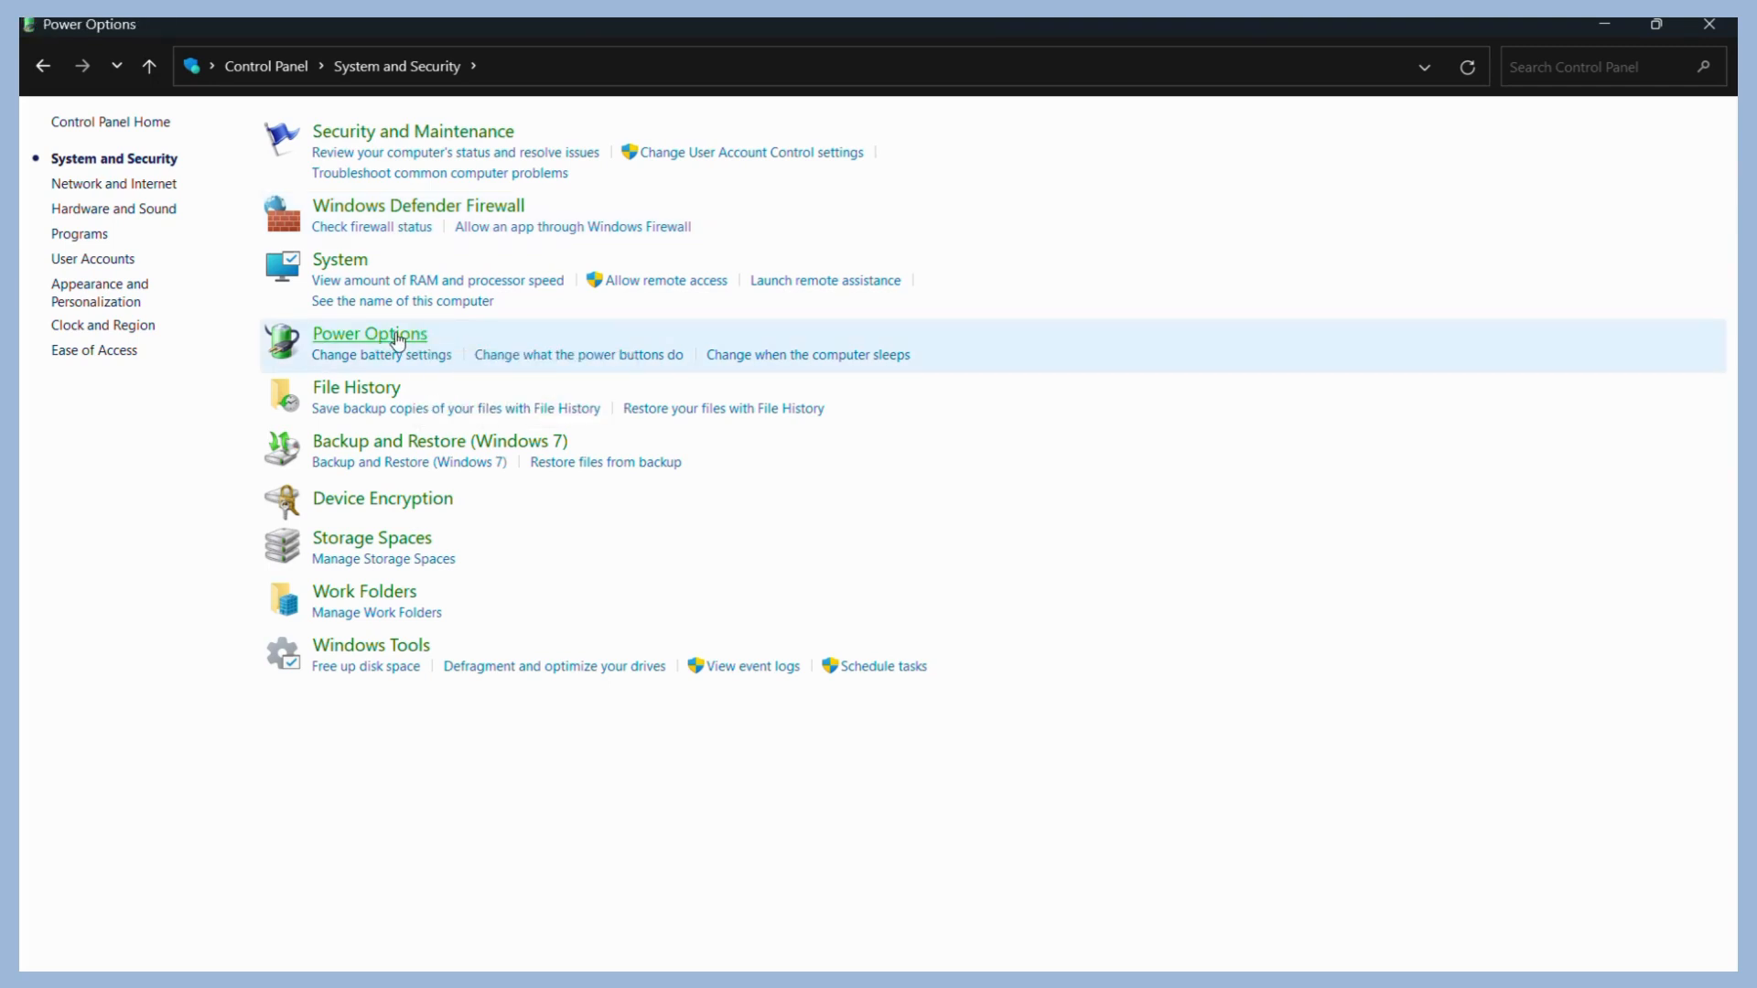
{"action": "left_click", "coordinate": [369, 333]}
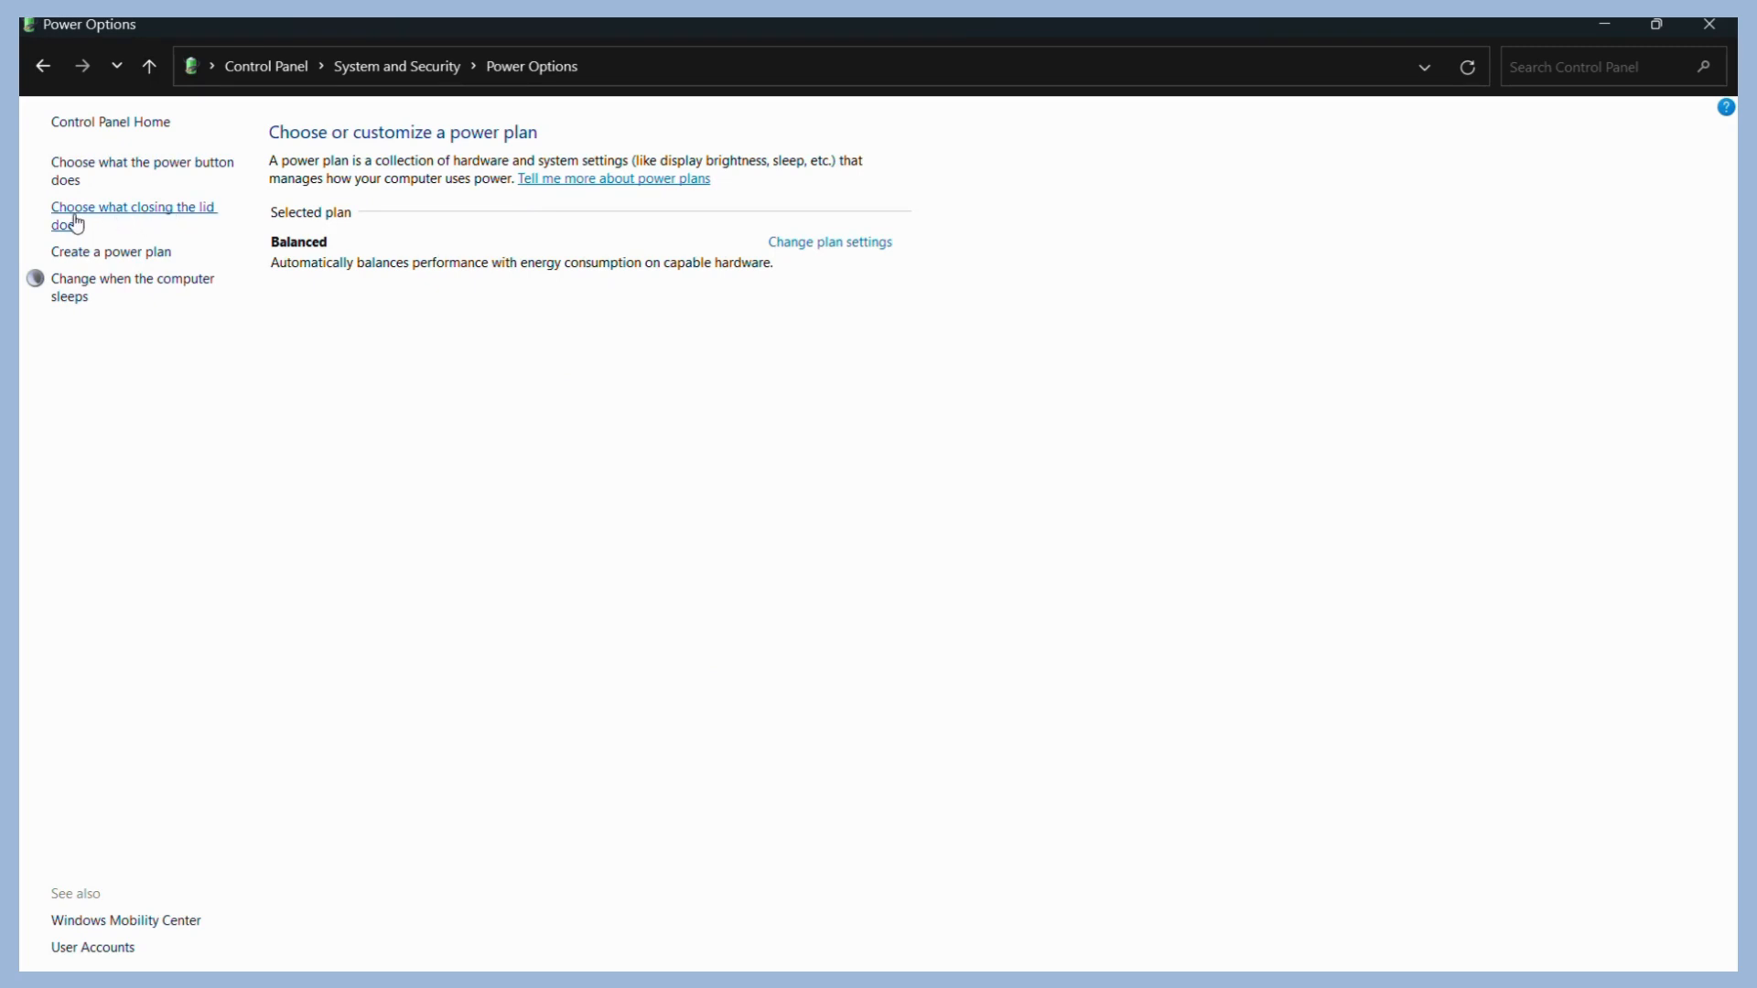
{"action": "mouse_move", "coordinate": [191, 221]}
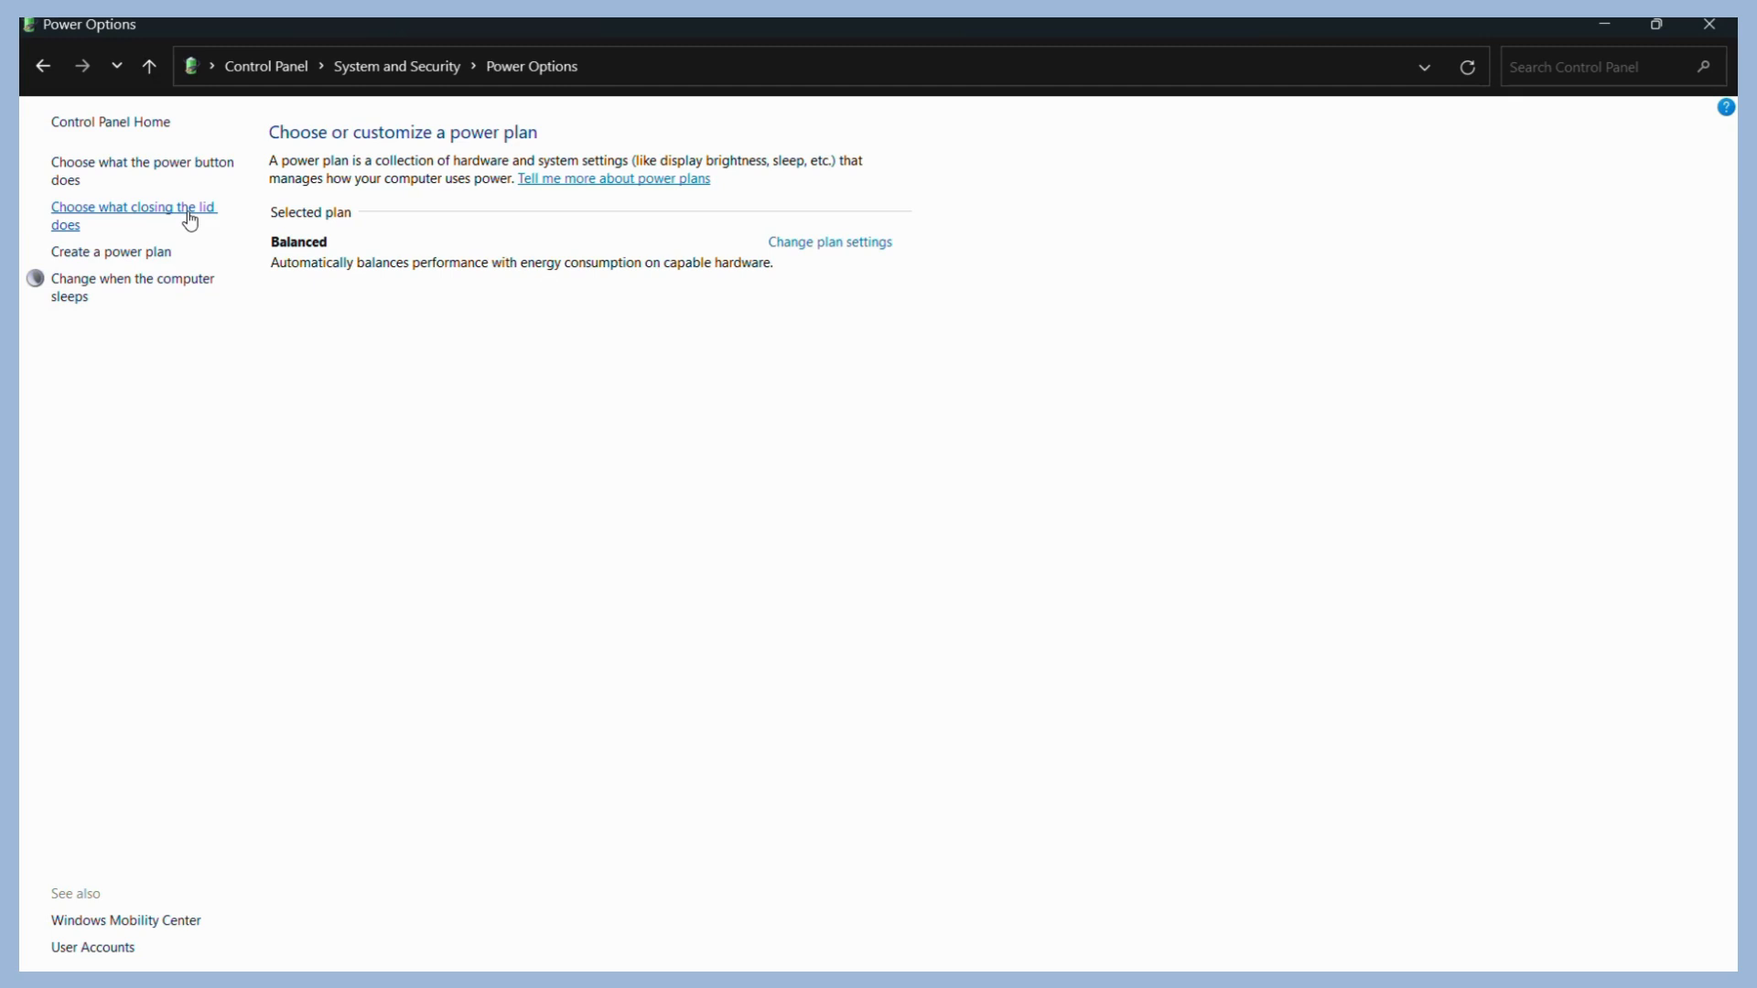
Go to 'Choose what closing the lid does' in the Power Options left pane
{"action": "left_click", "coordinate": [133, 215]}
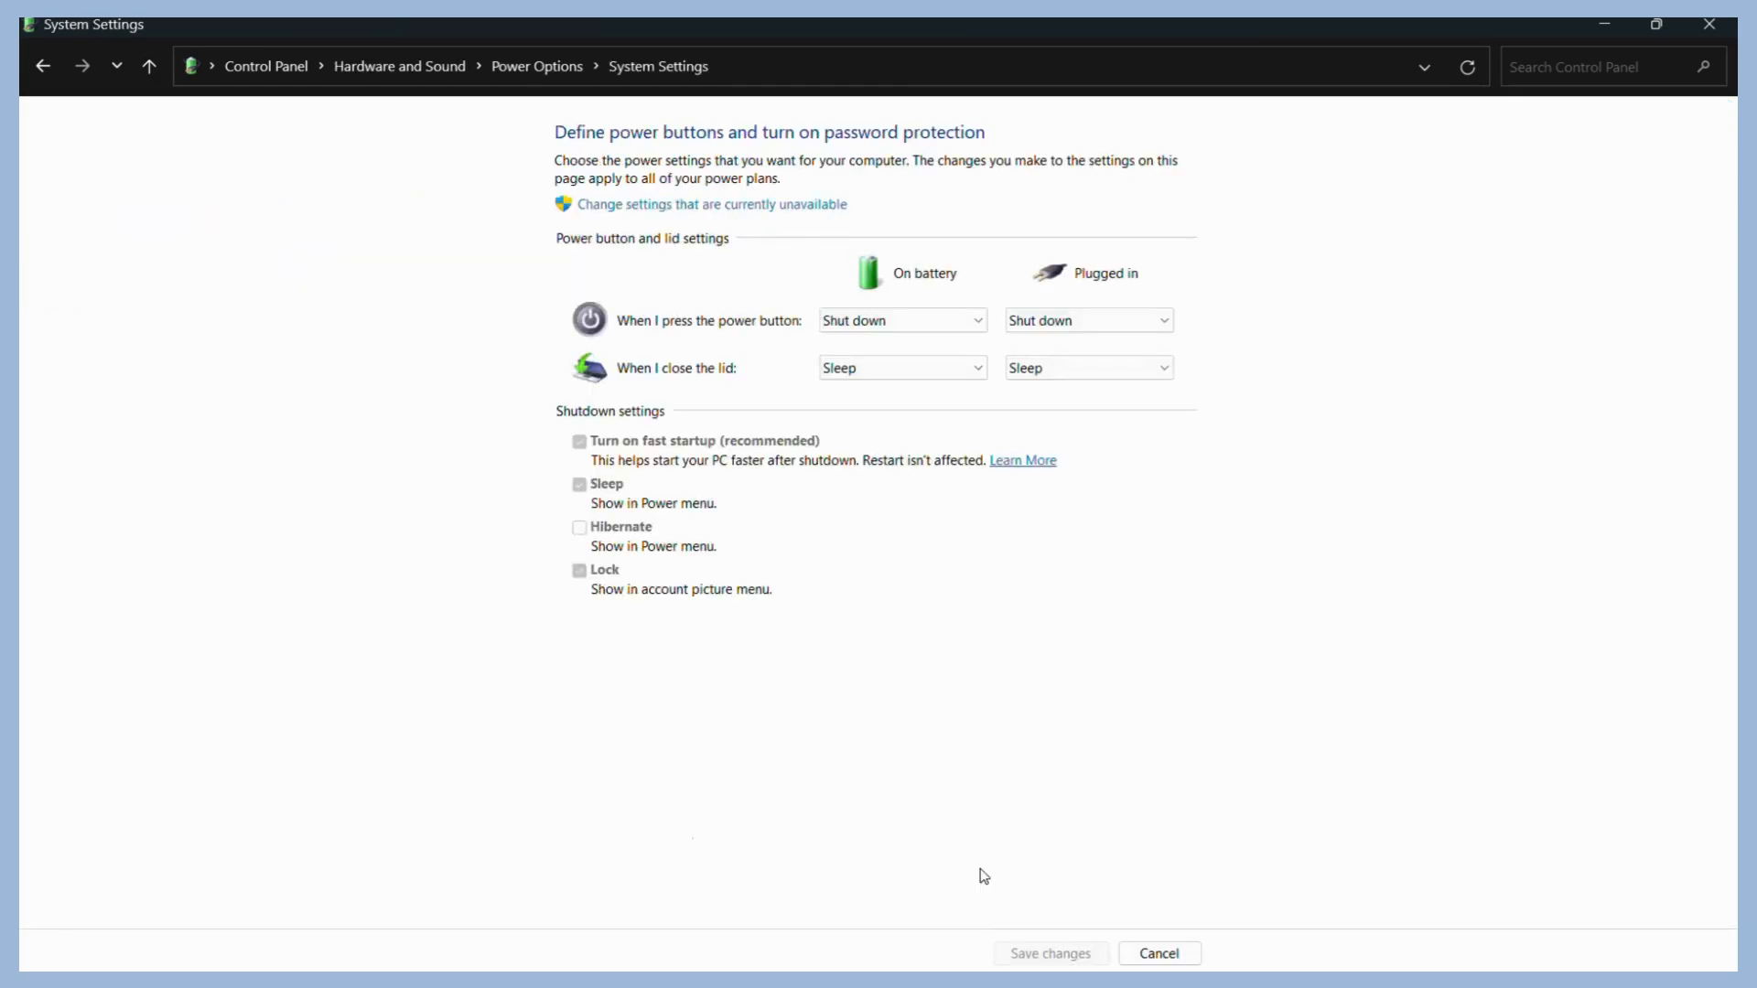
{"action": "mouse_move", "coordinate": [803, 373]}
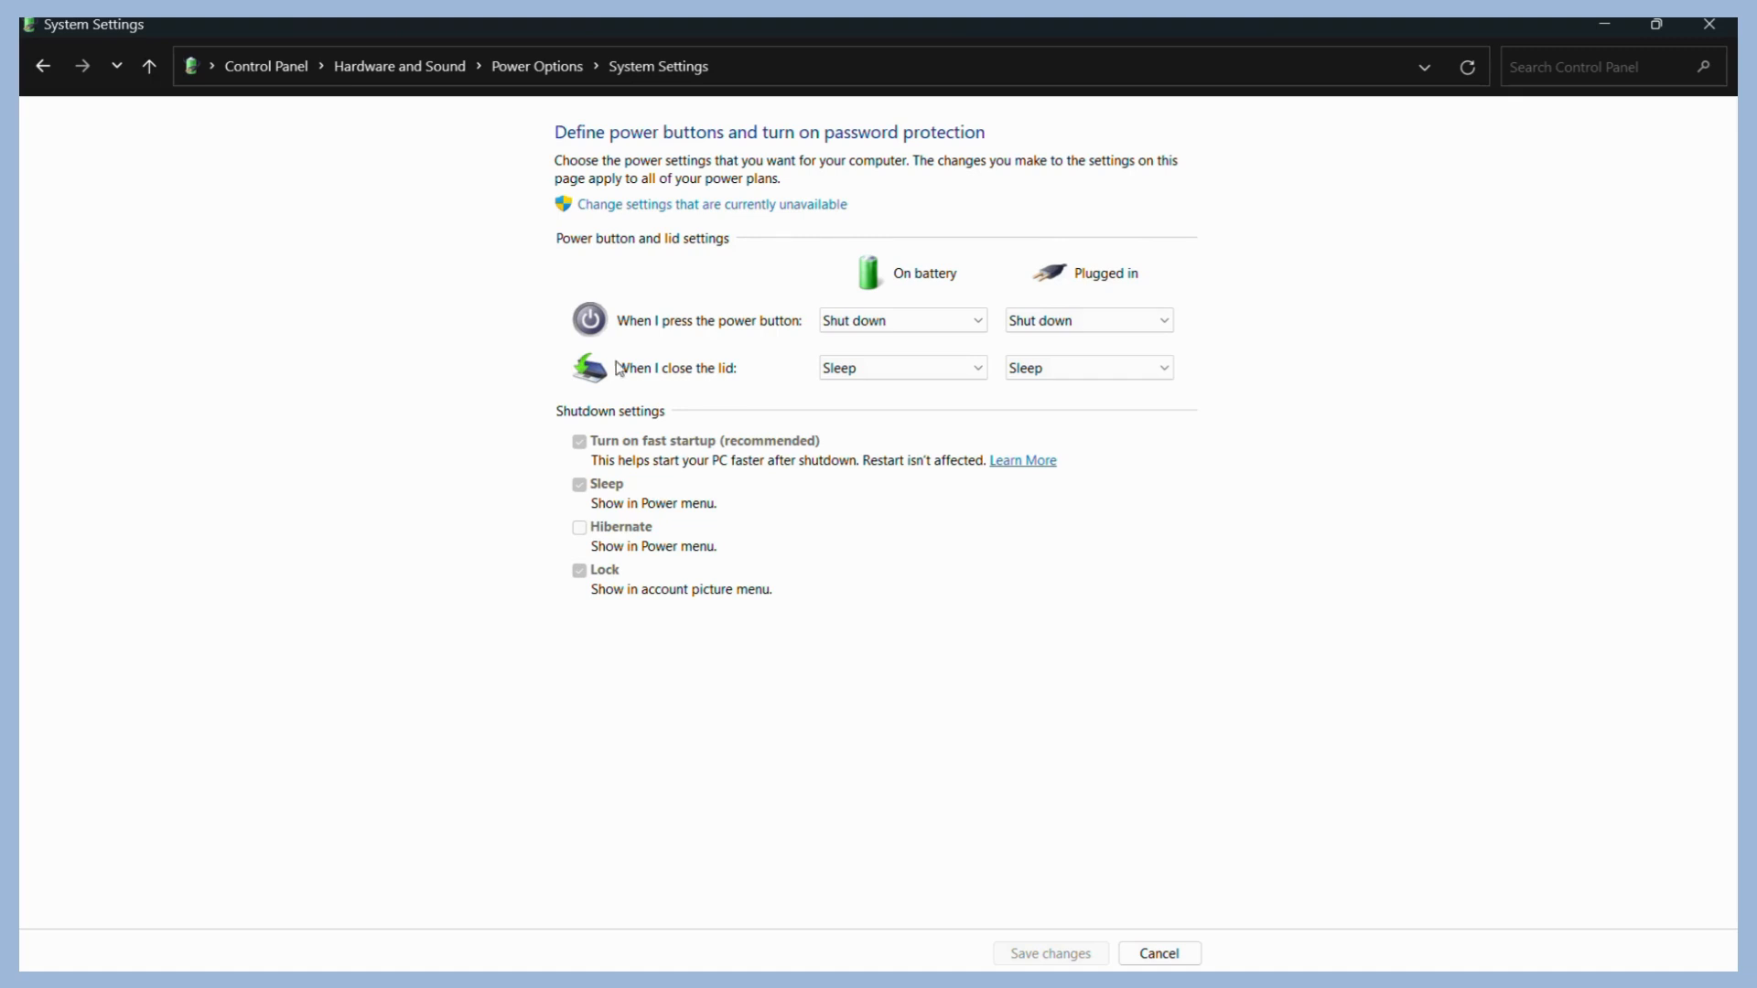
{"action": "mouse_move", "coordinate": [633, 373]}
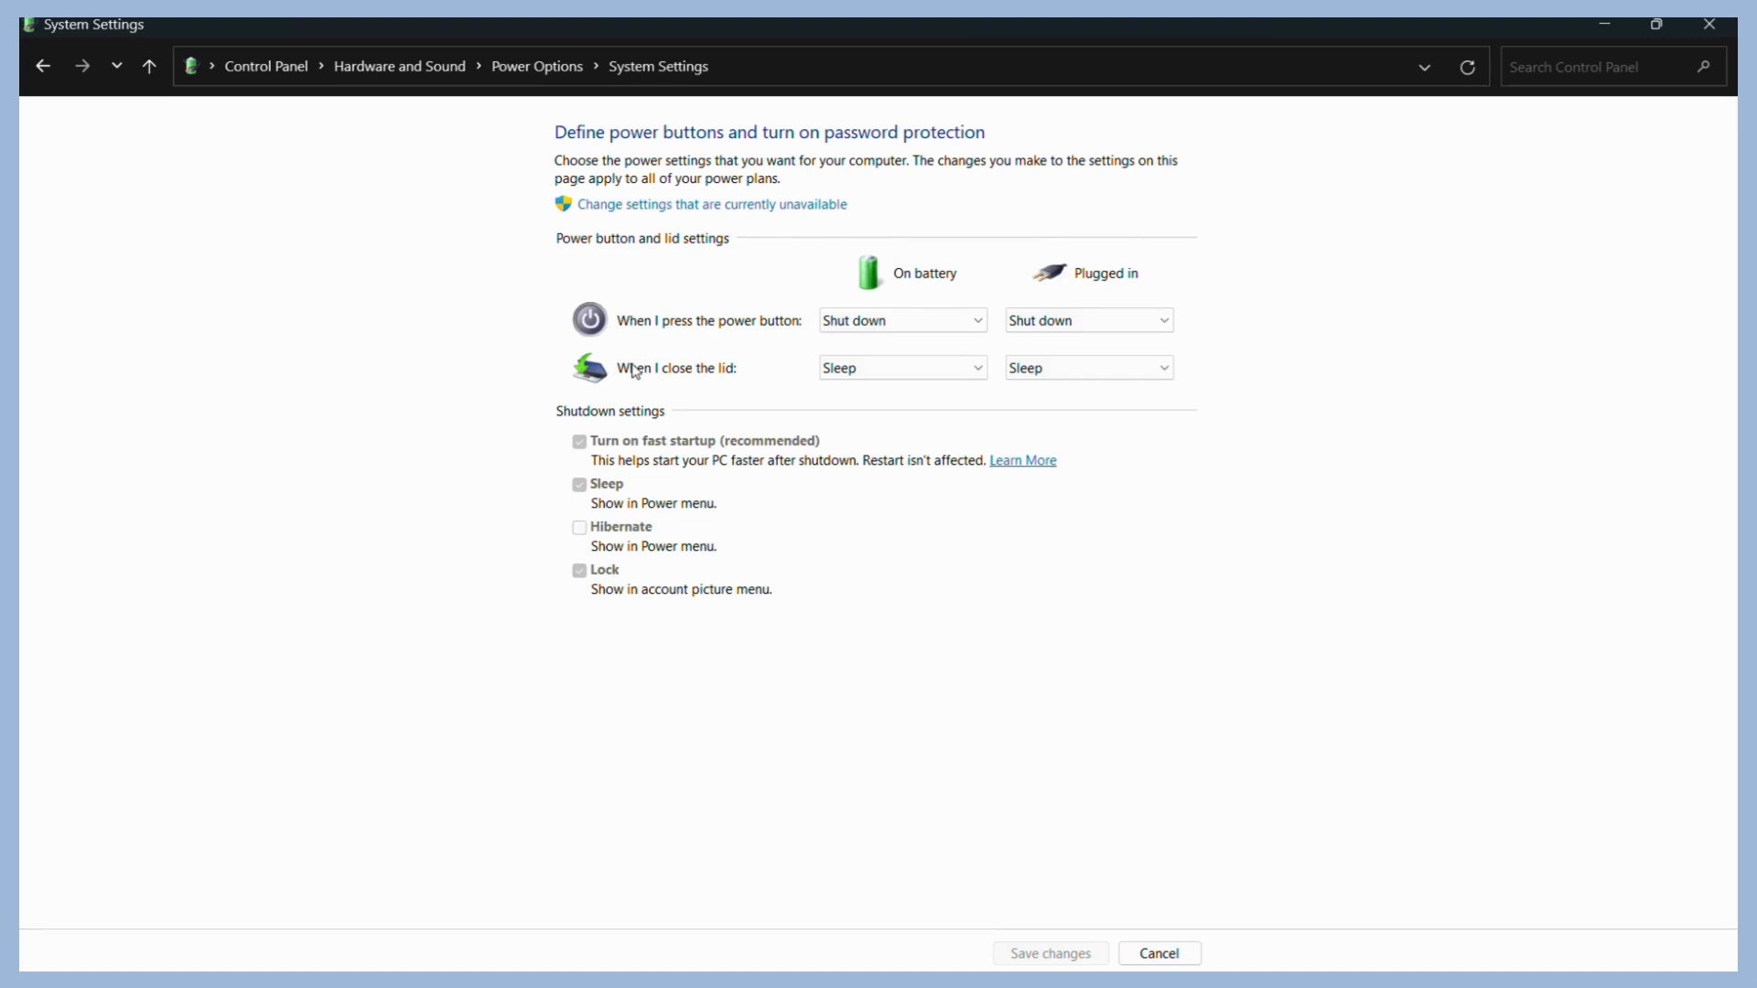
{"action": "mouse_move", "coordinate": [733, 375]}
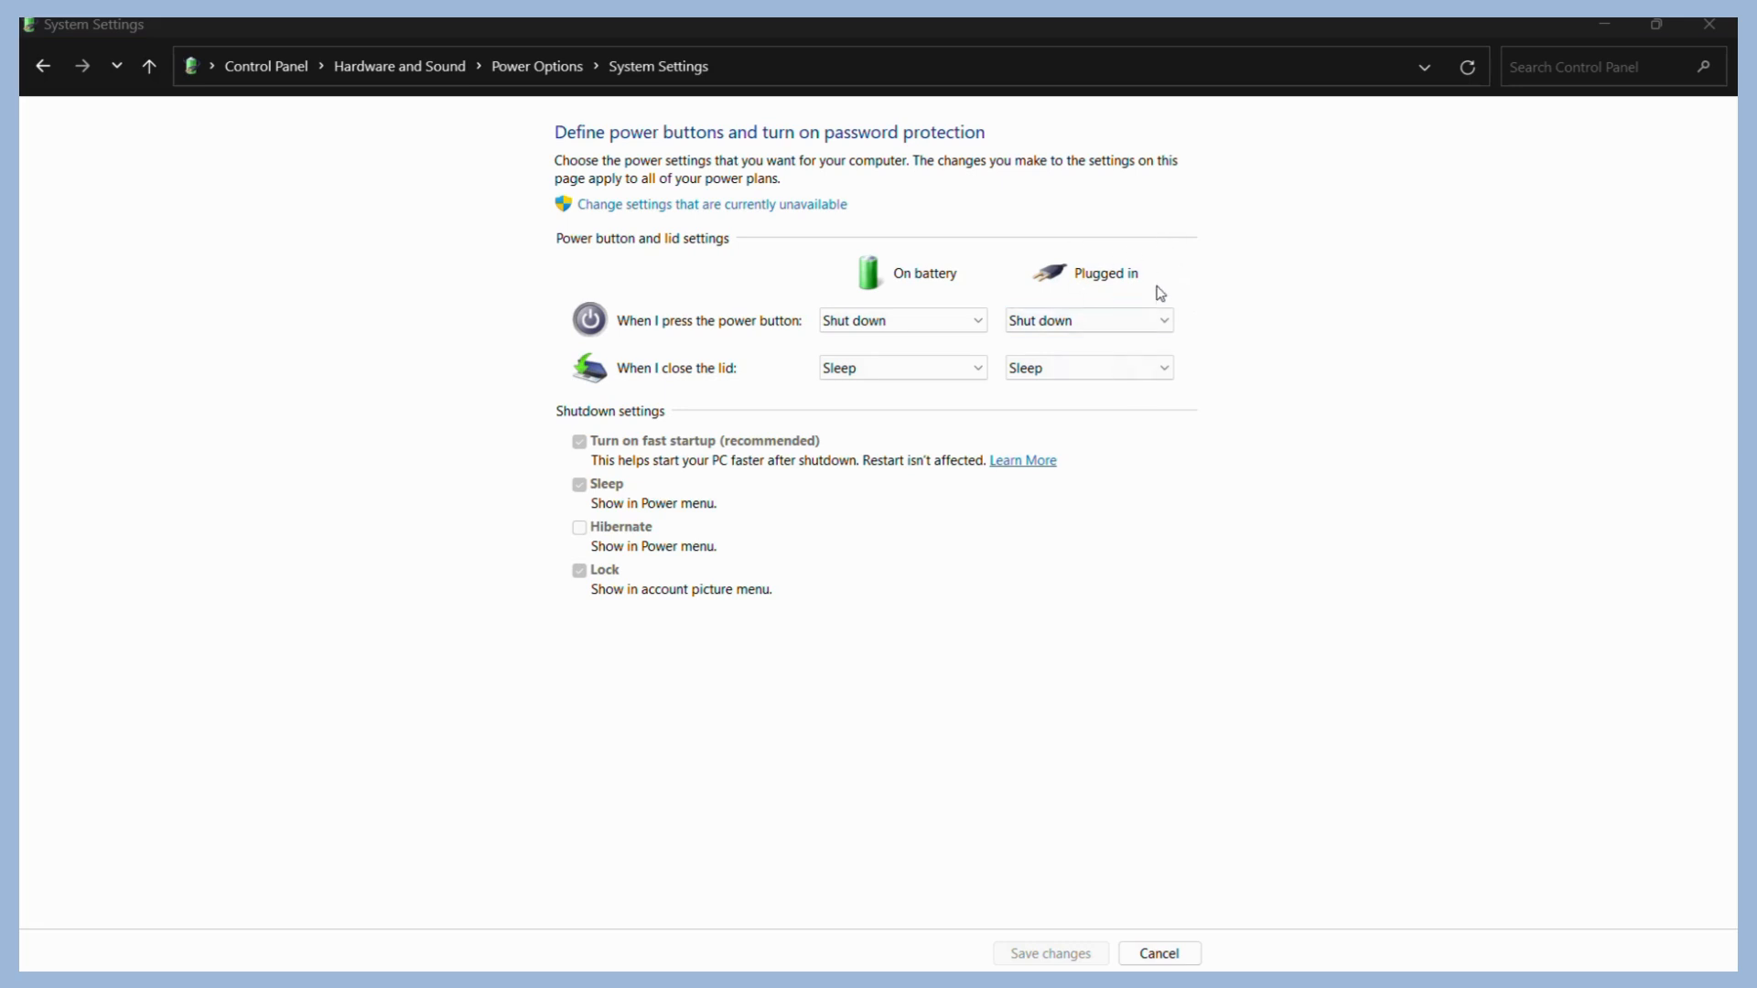
{"action": "mouse_move", "coordinate": [658, 375]}
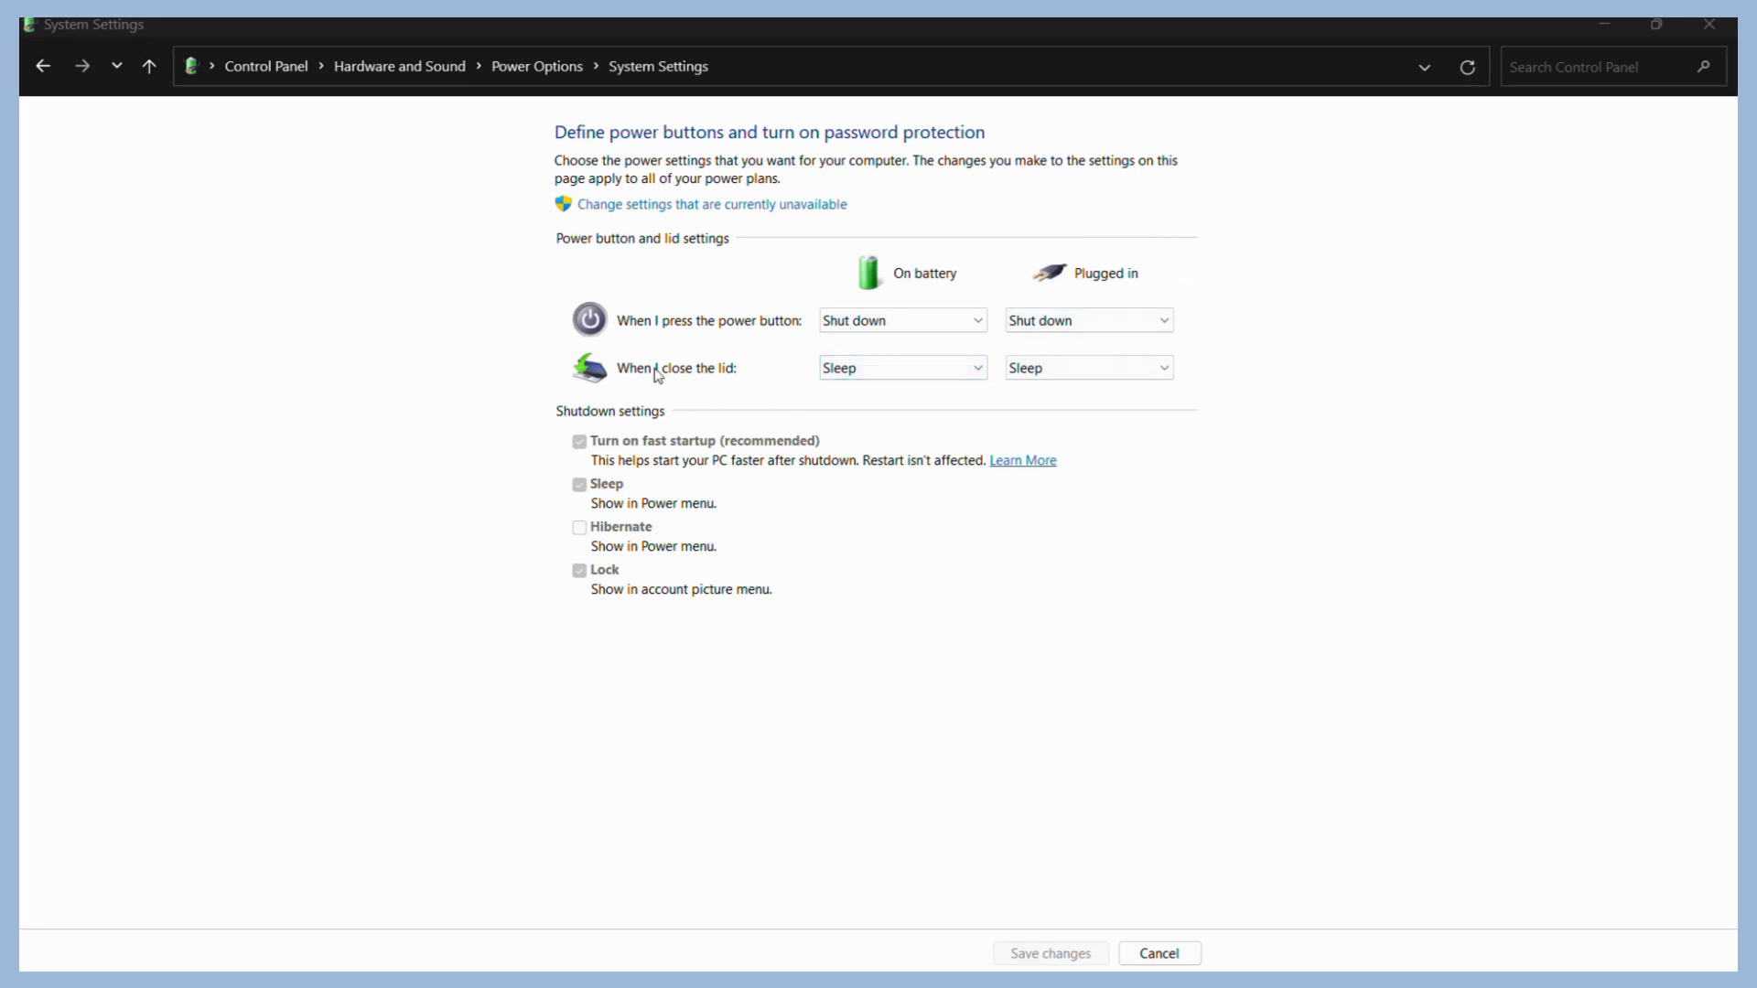
{"action": "mouse_move", "coordinate": [930, 274]}
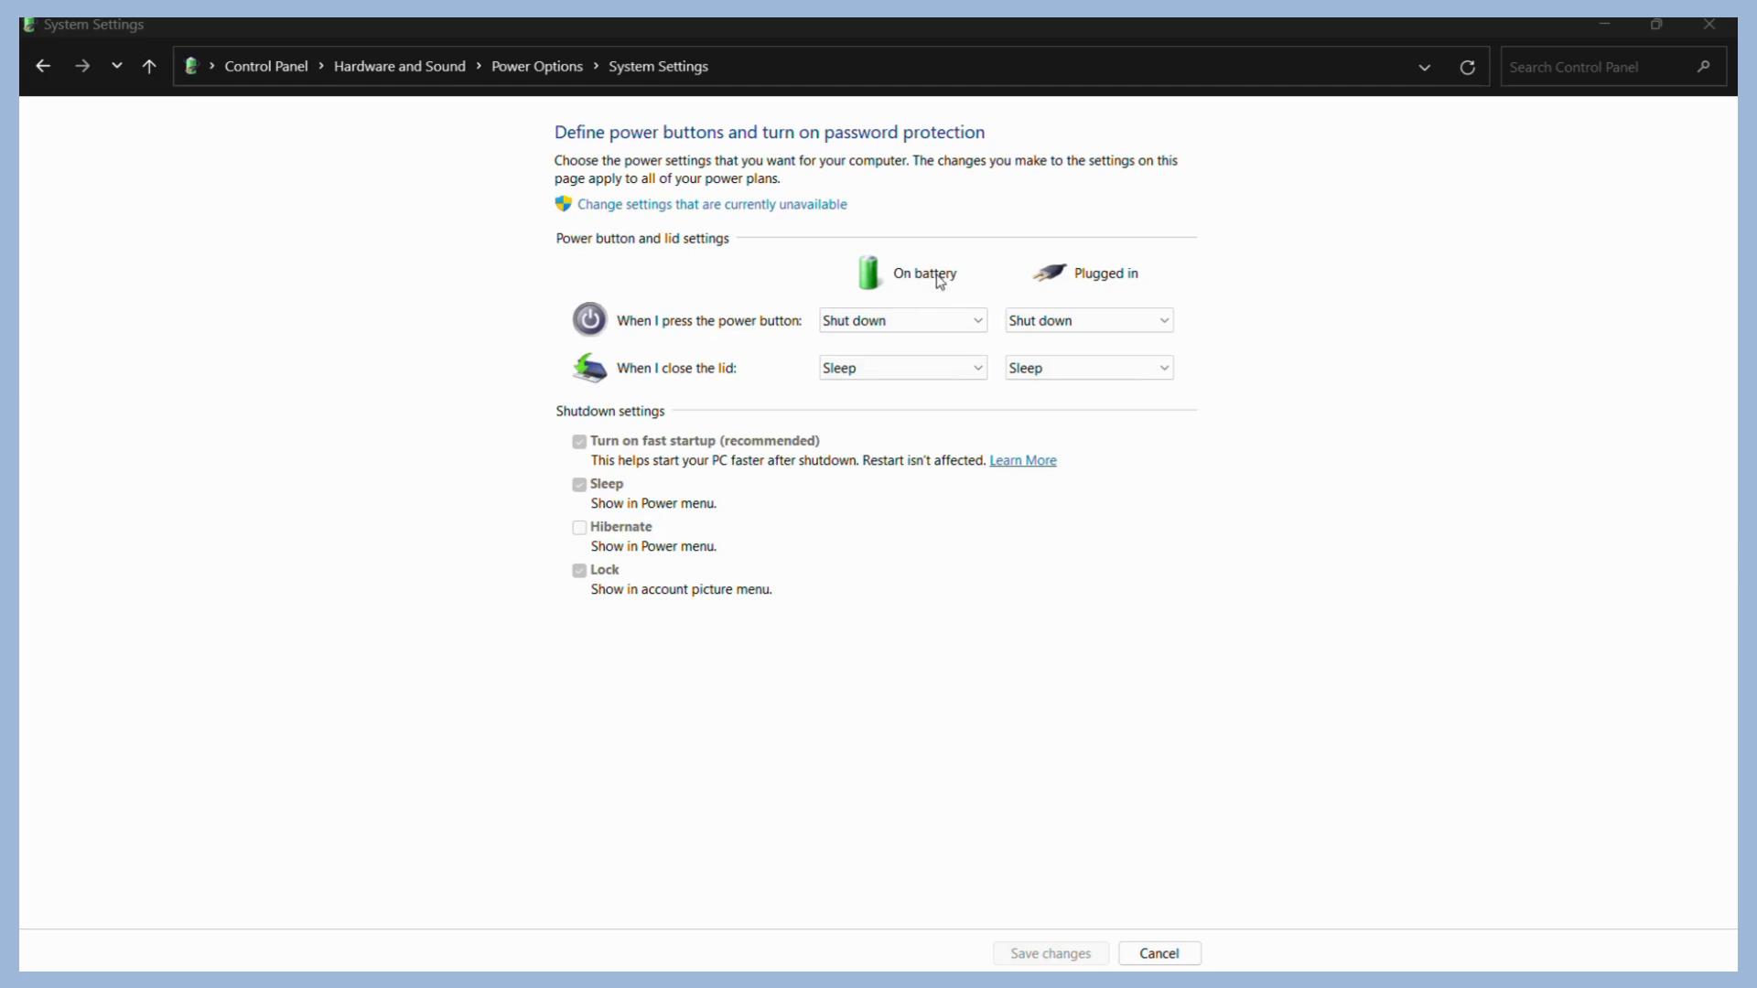
Show the On battery lid-close choices: Do nothing, Sleep, Hibernate, Shut down
{"action": "left_click", "coordinate": [903, 368]}
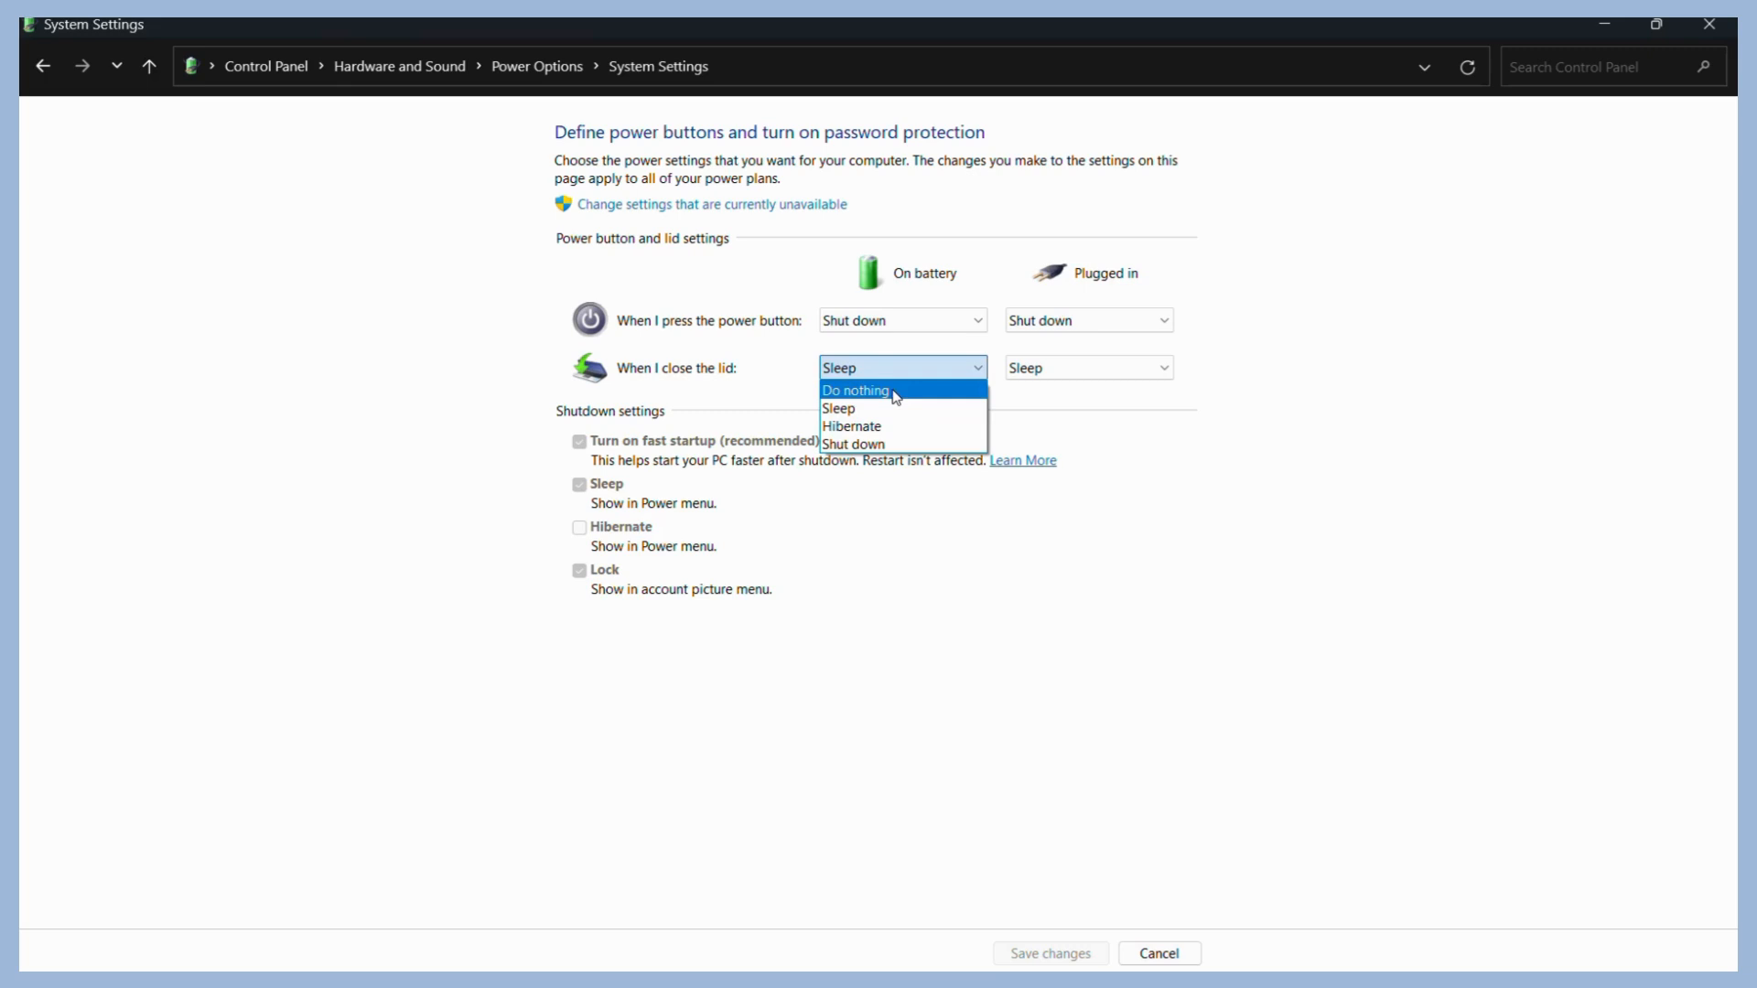
{"action": "mouse_move", "coordinate": [909, 444]}
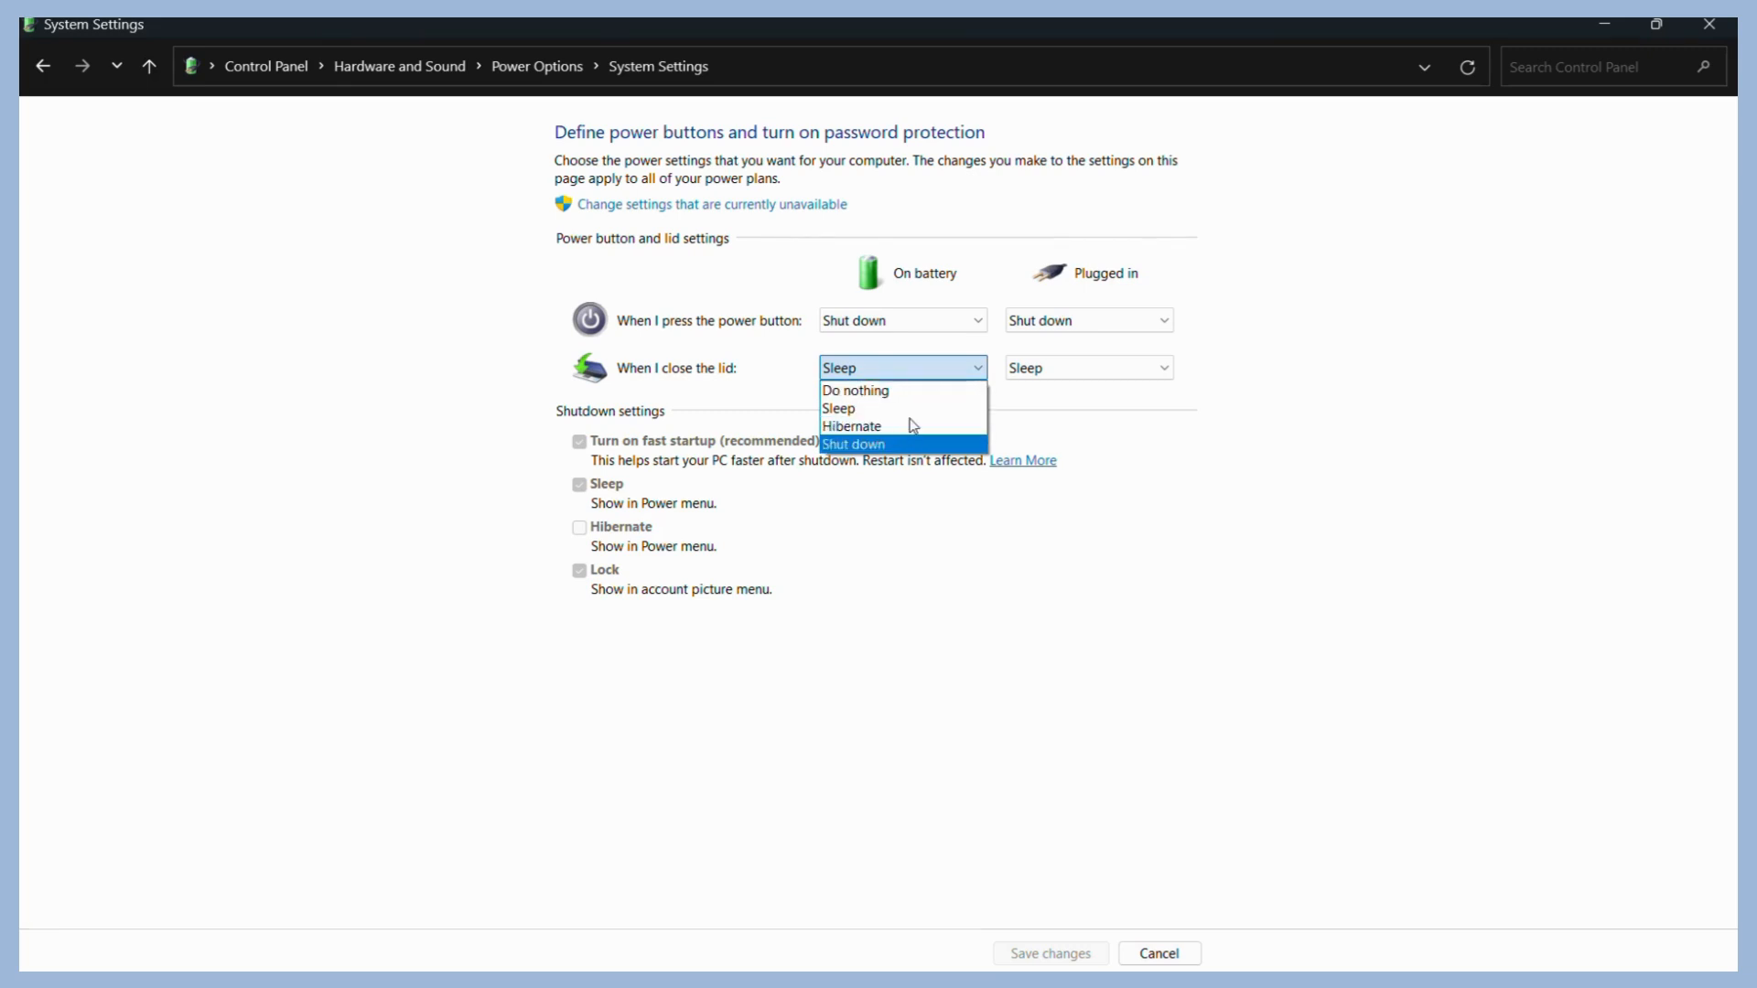
{"action": "mouse_move", "coordinate": [884, 408]}
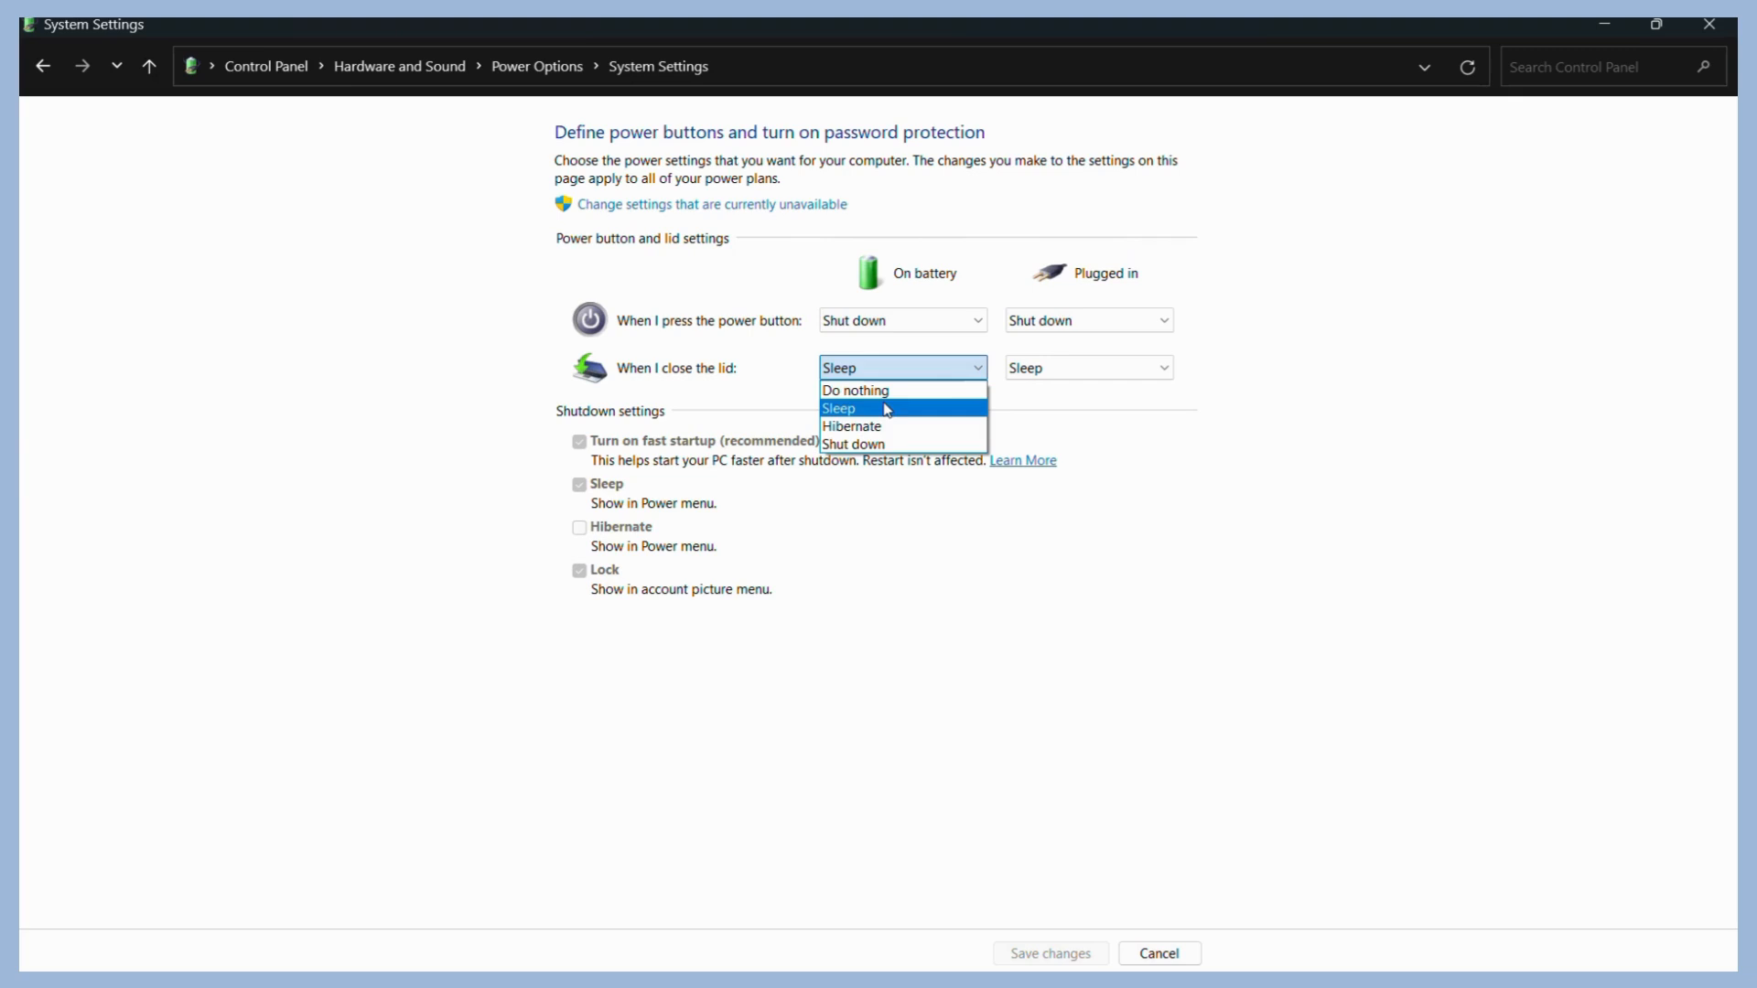
{"action": "mouse_move", "coordinate": [896, 443]}
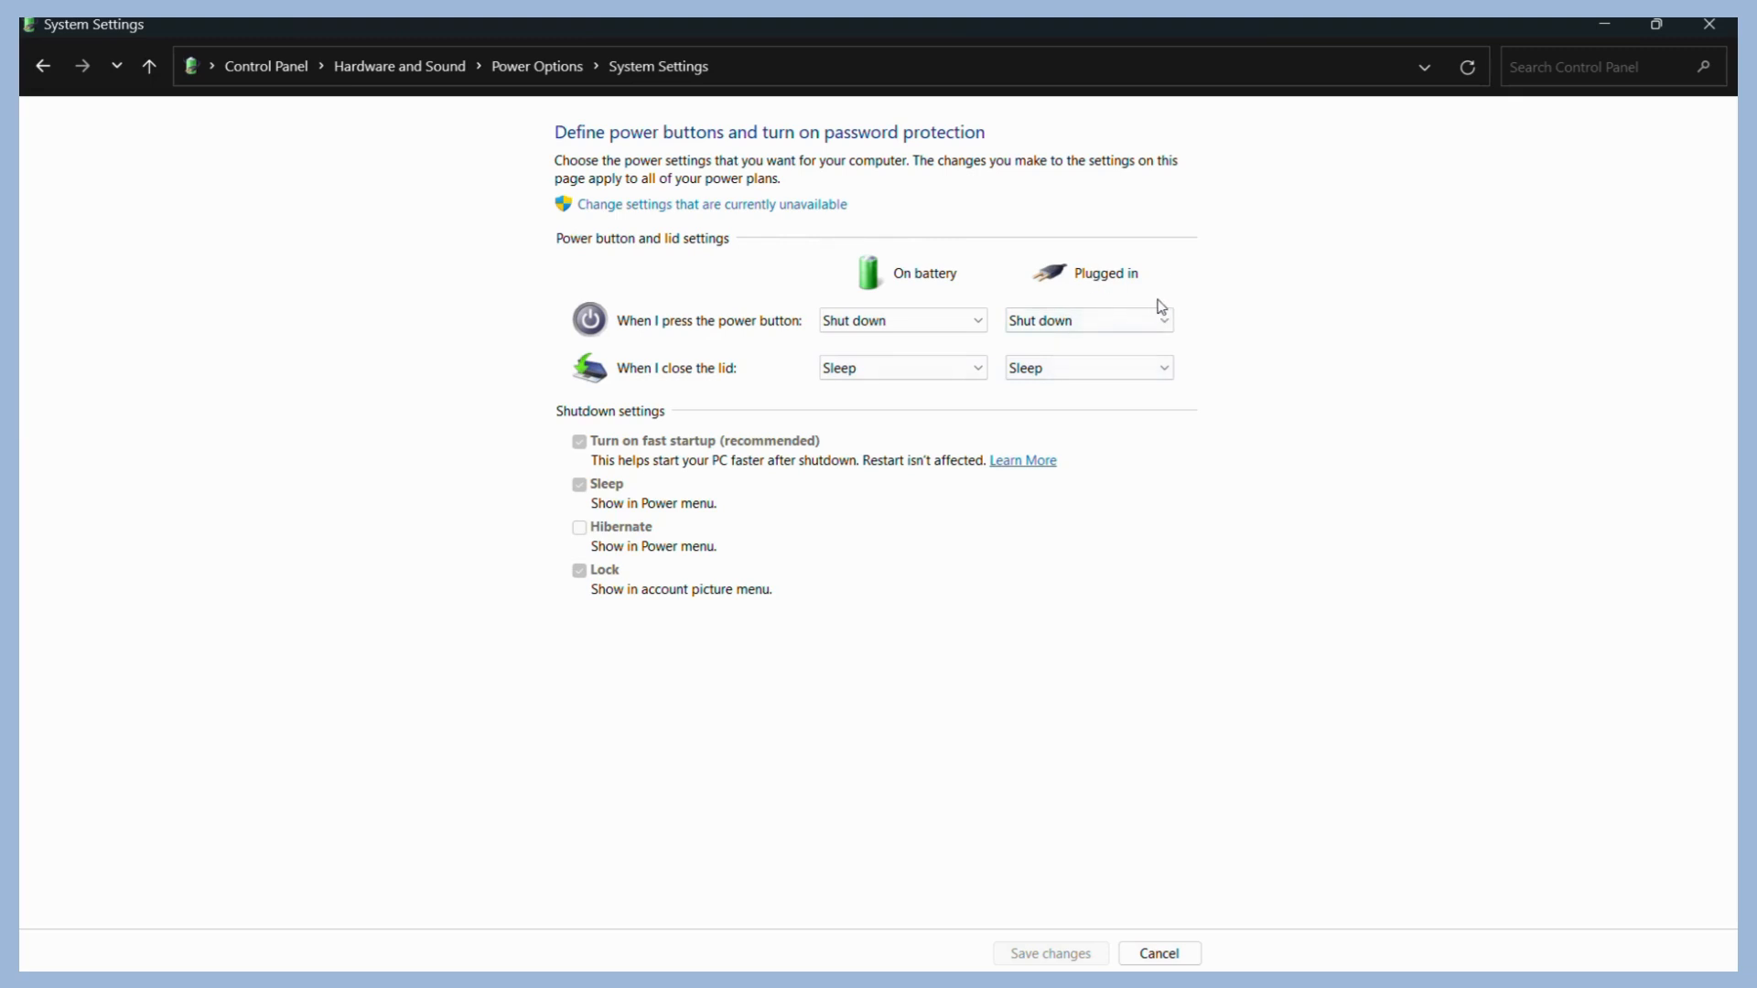
{"action": "mouse_move", "coordinate": [1122, 303]}
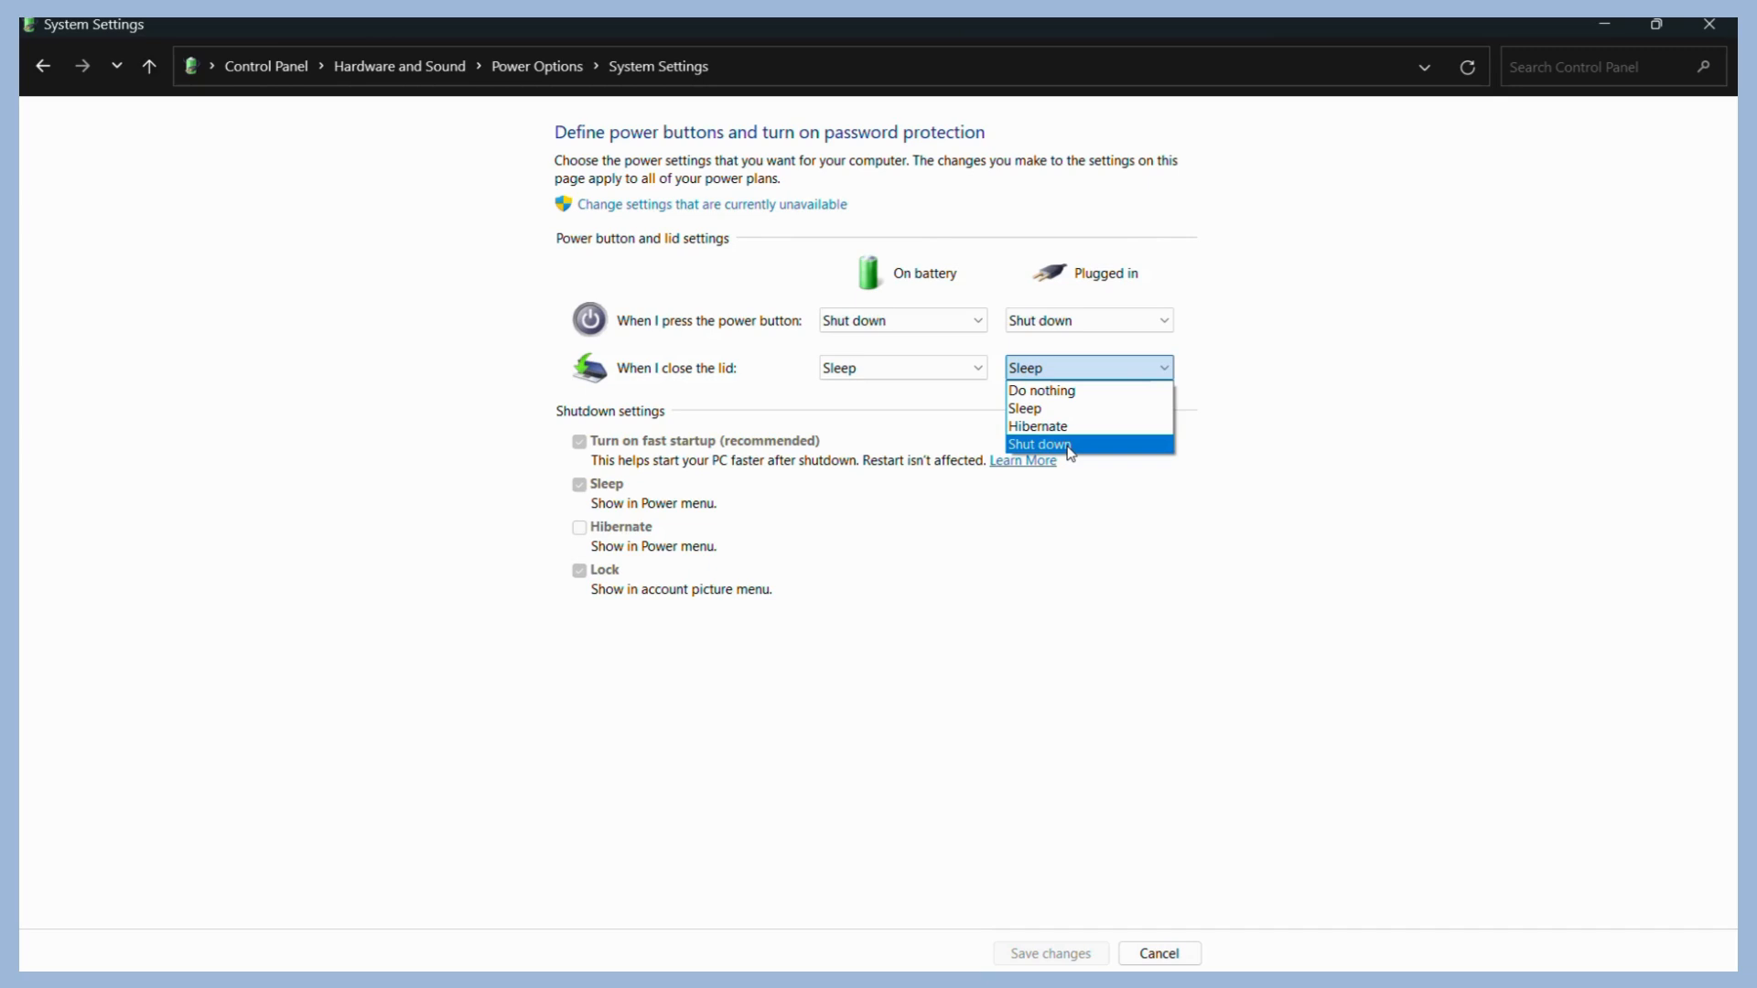
{"action": "mouse_move", "coordinate": [1037, 426]}
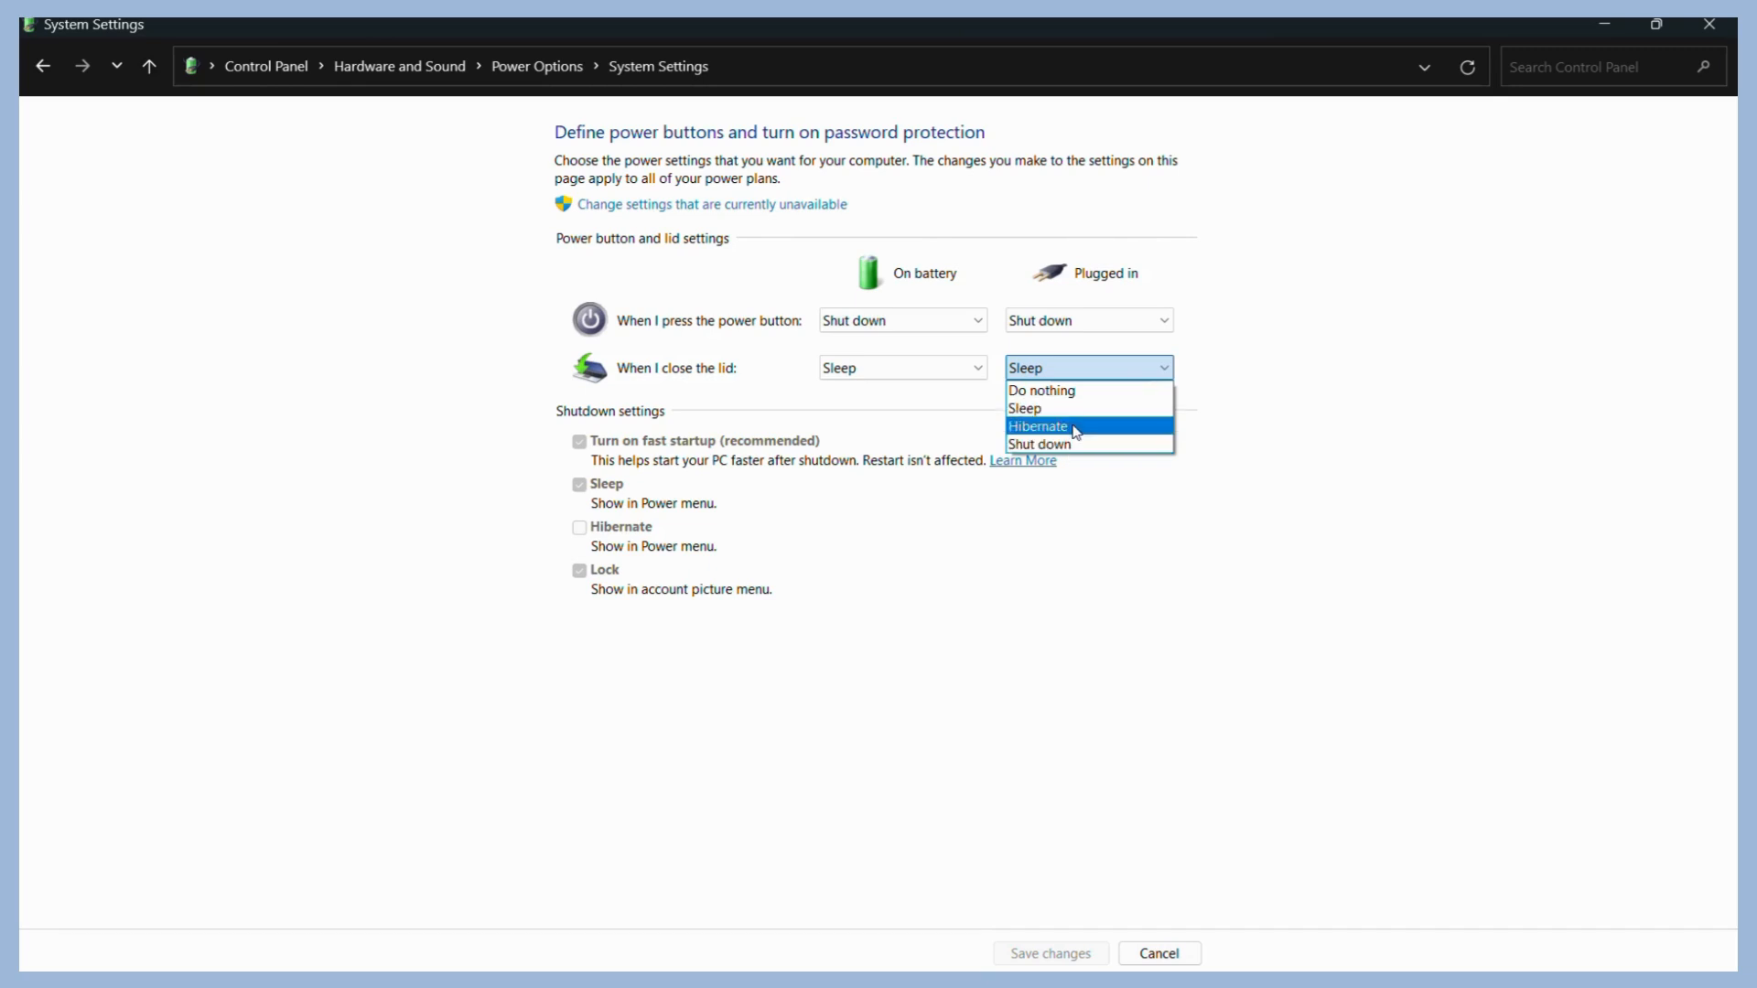
Set lid closing to Hibernate when plugged in and Do nothing on battery
{"action": "left_click", "coordinate": [1037, 425]}
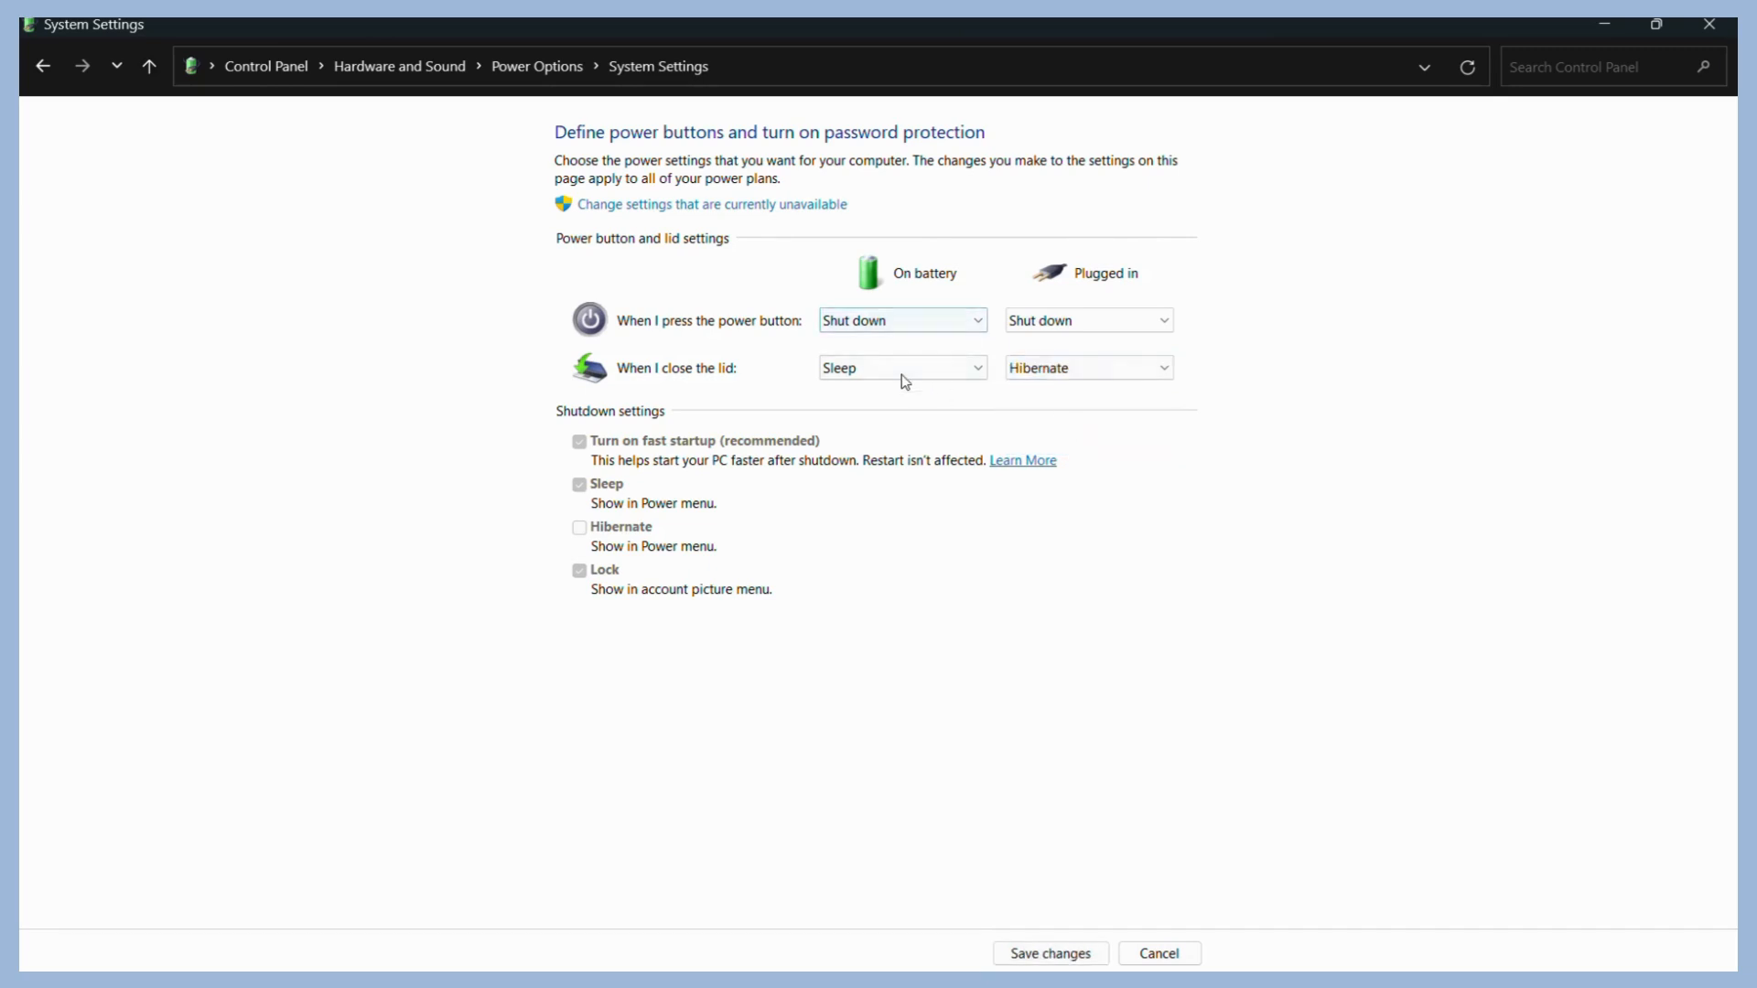
{"action": "left_click", "coordinate": [901, 368]}
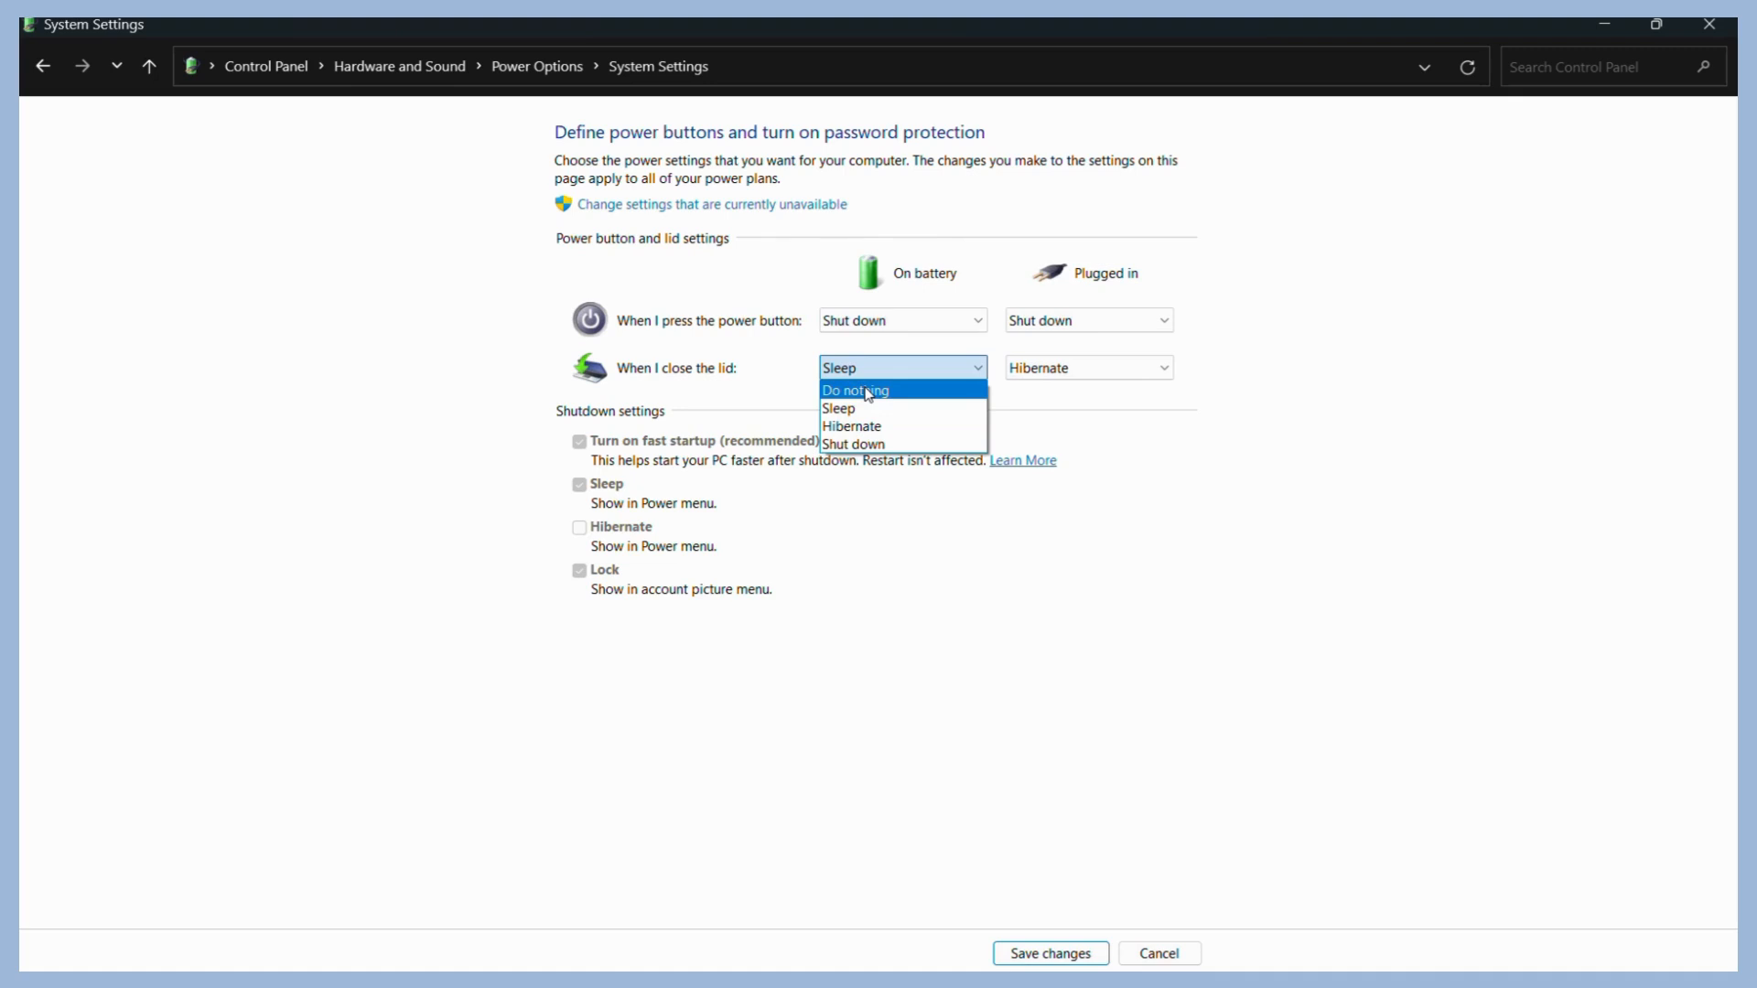
{"action": "left_click", "coordinate": [855, 390]}
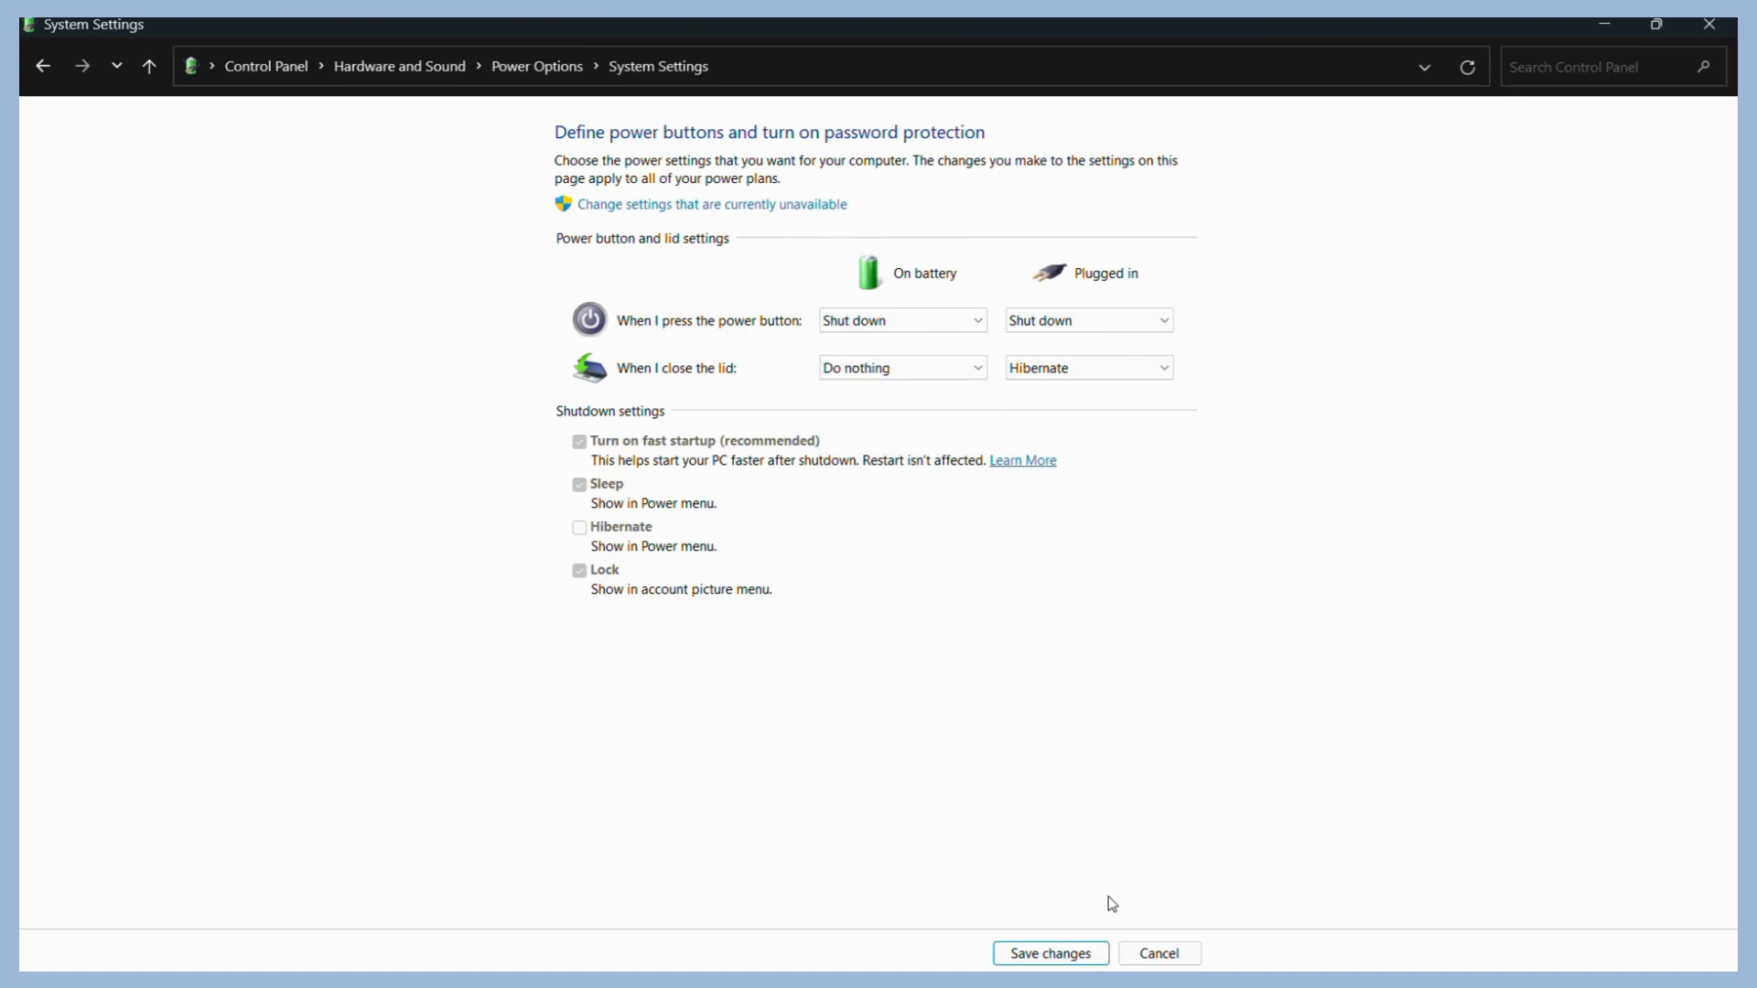
{"action": "left_click", "coordinate": [1087, 367]}
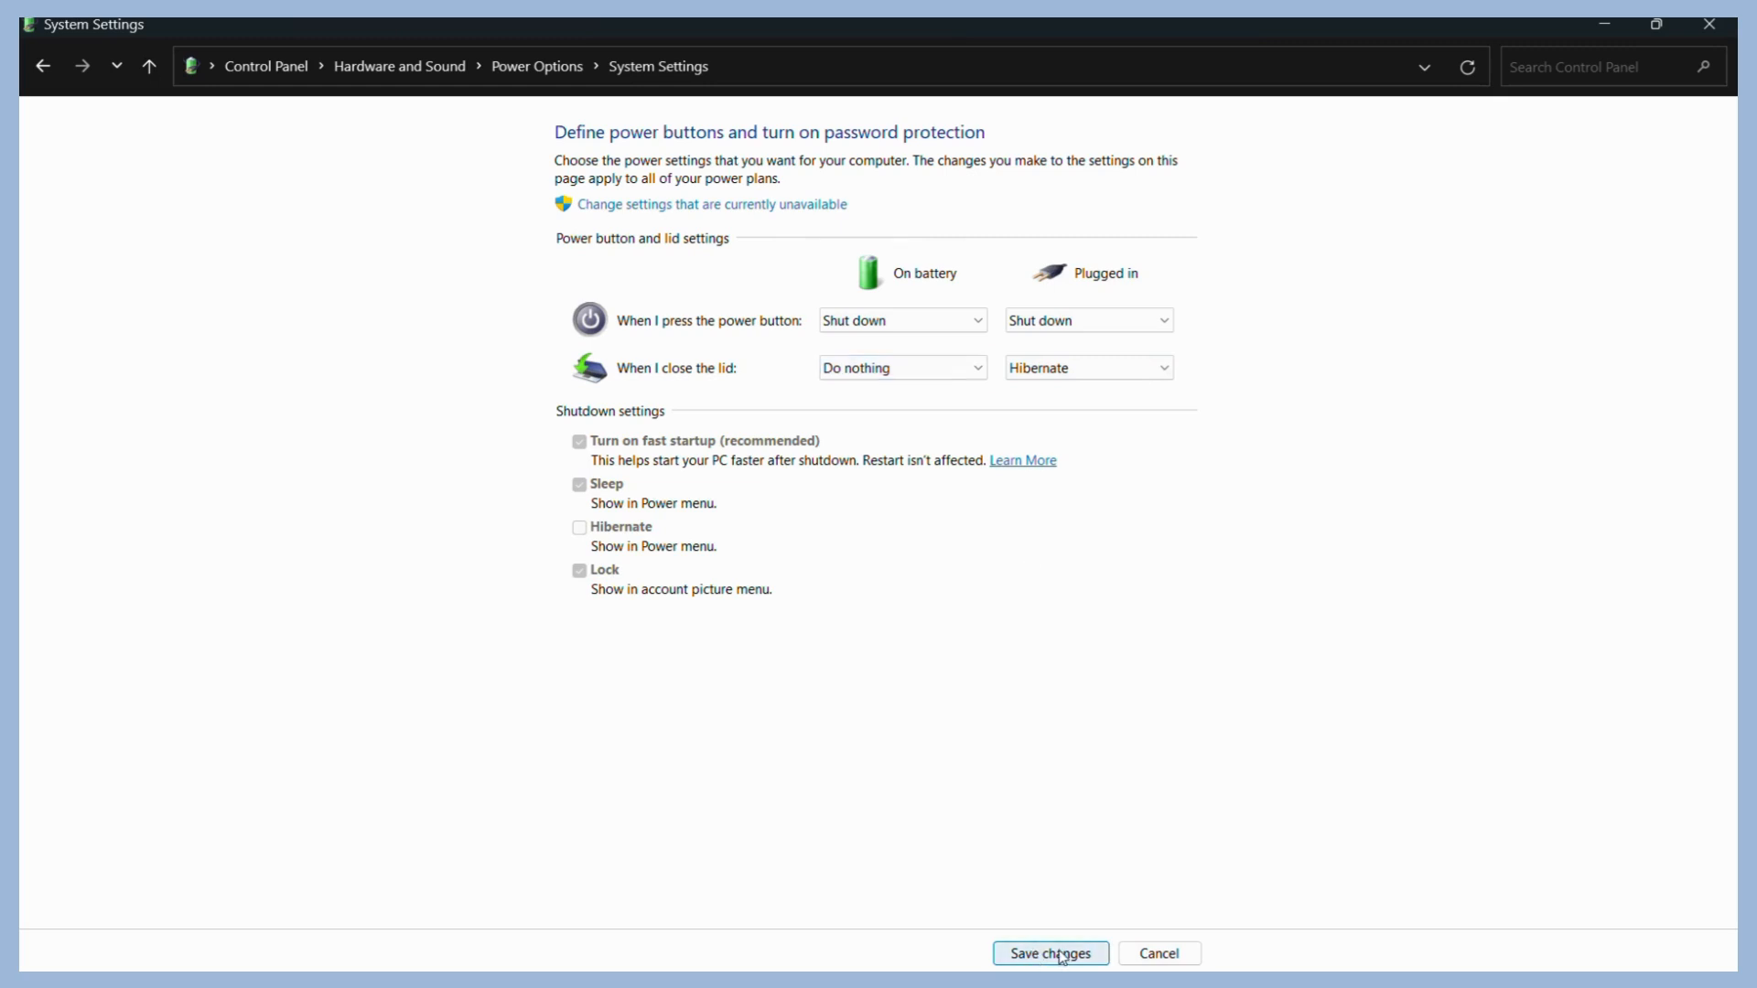
Save the lid-close changes and close the Power Options window
{"action": "left_click", "coordinate": [1048, 953]}
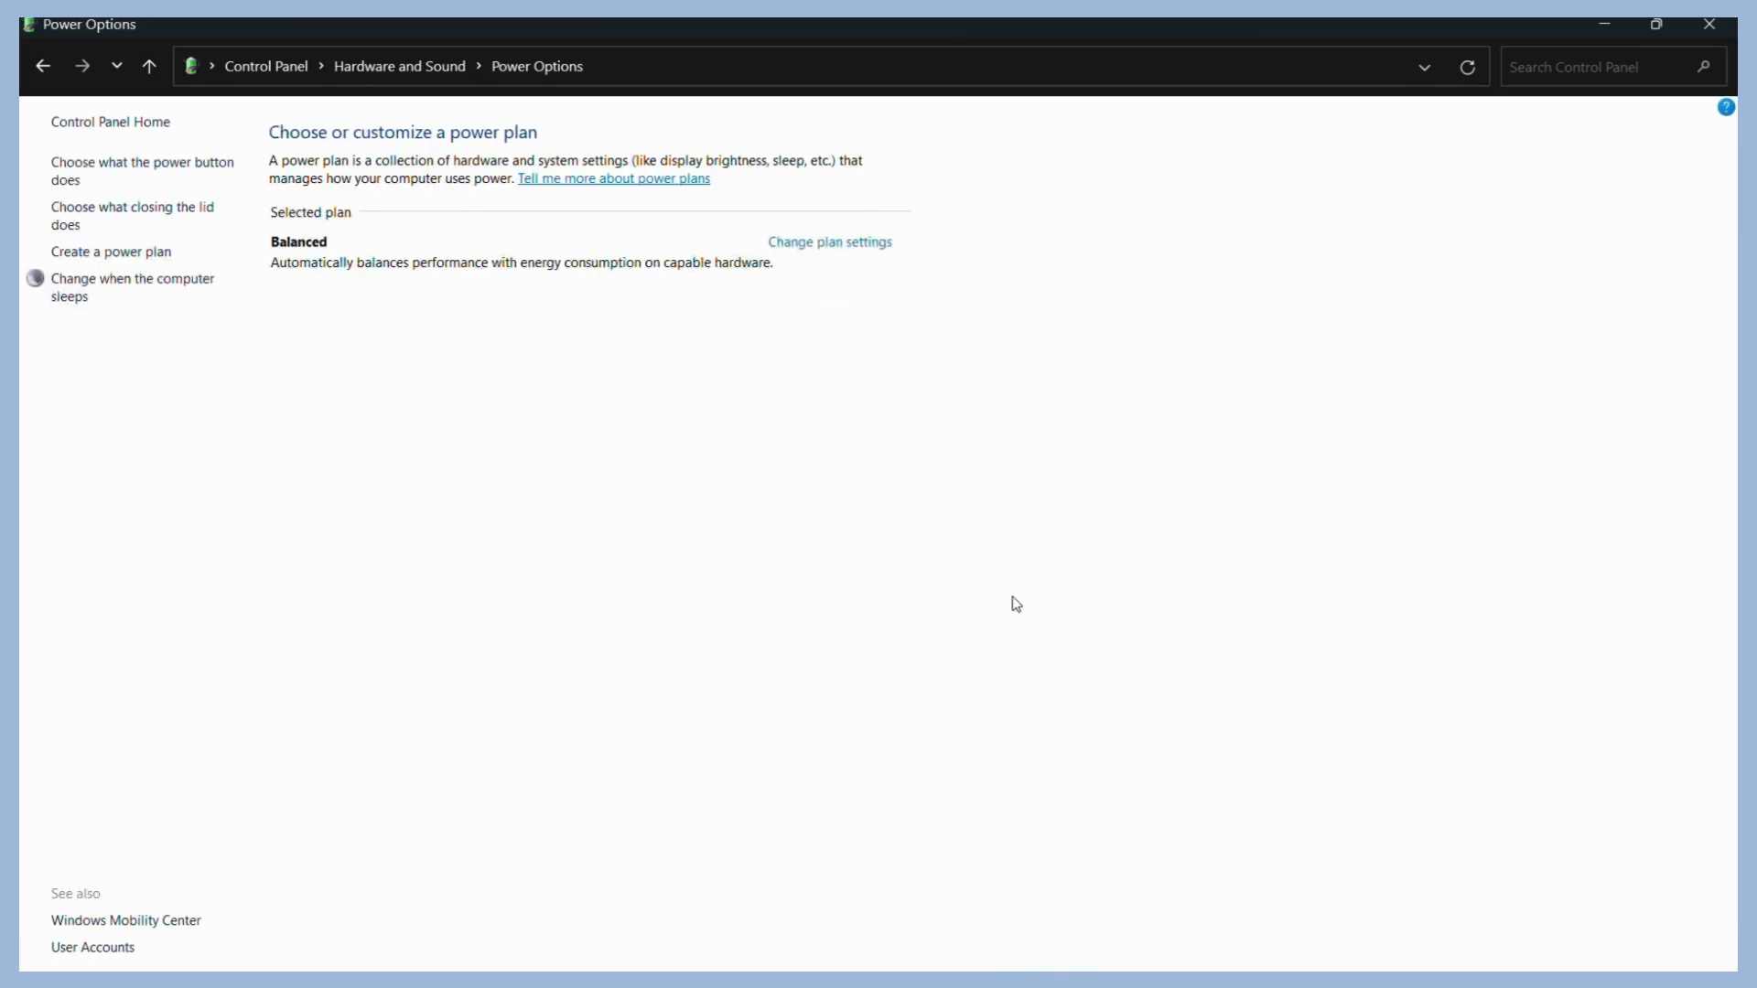
{"action": "mouse_move", "coordinate": [1603, 22]}
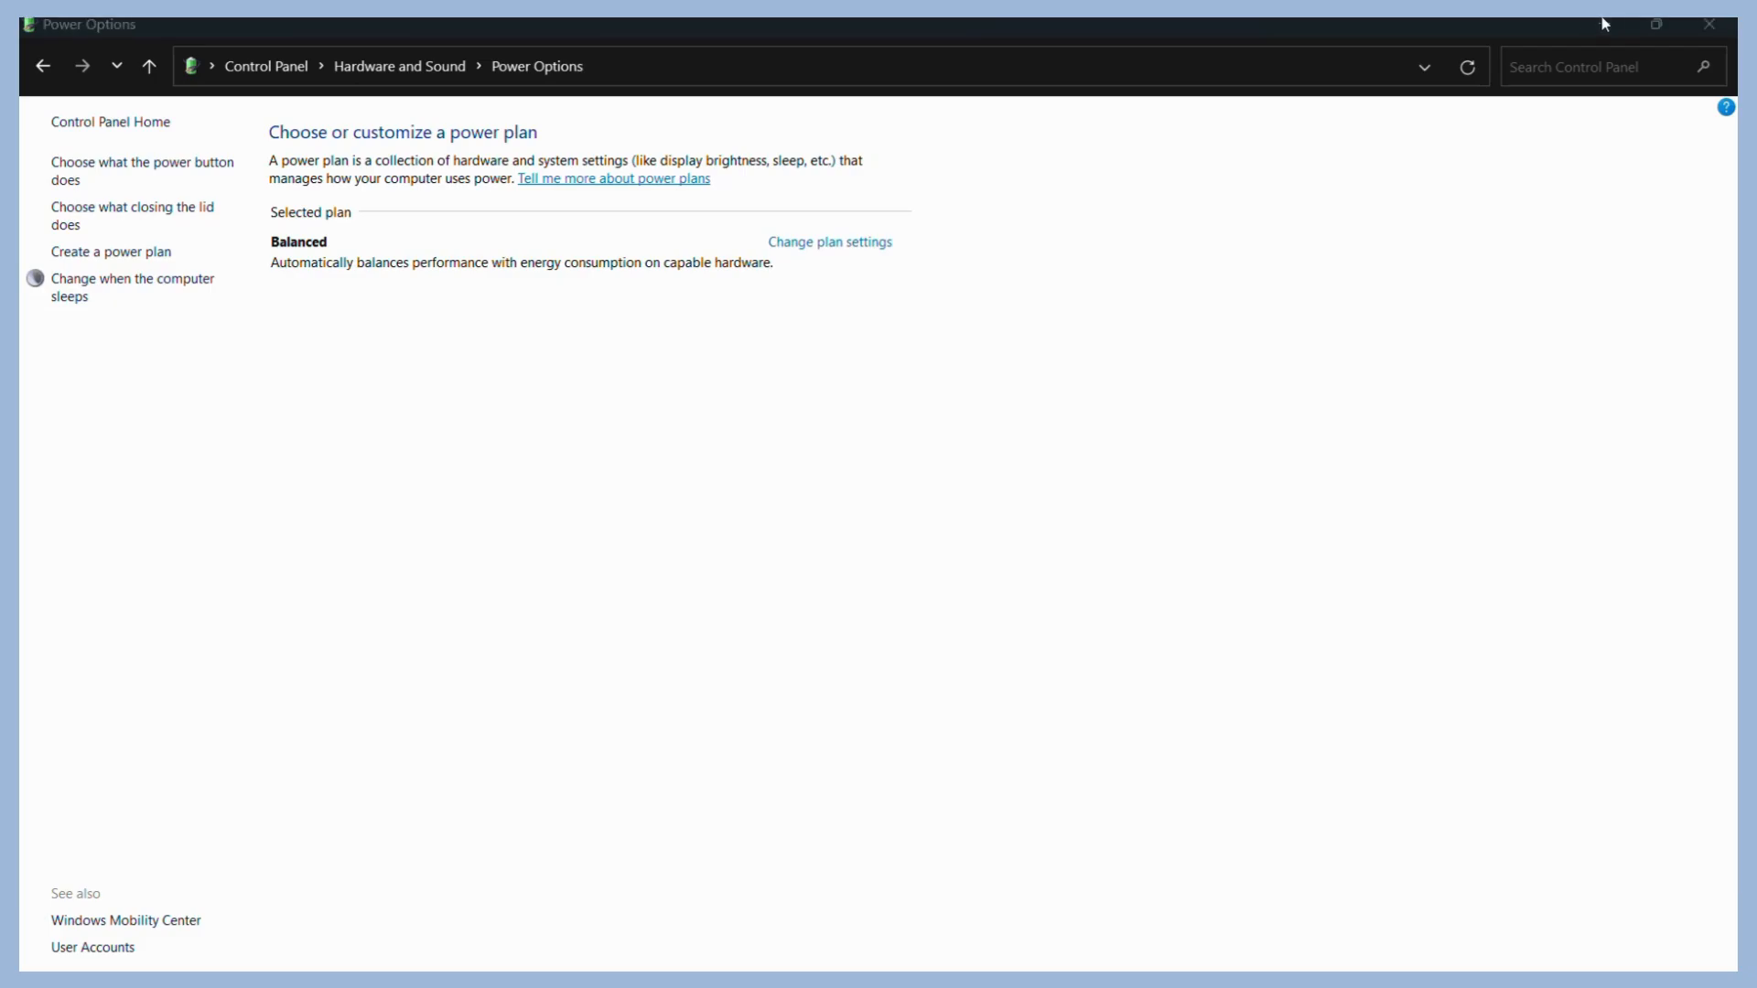
{"action": "left_click", "coordinate": [1708, 24]}
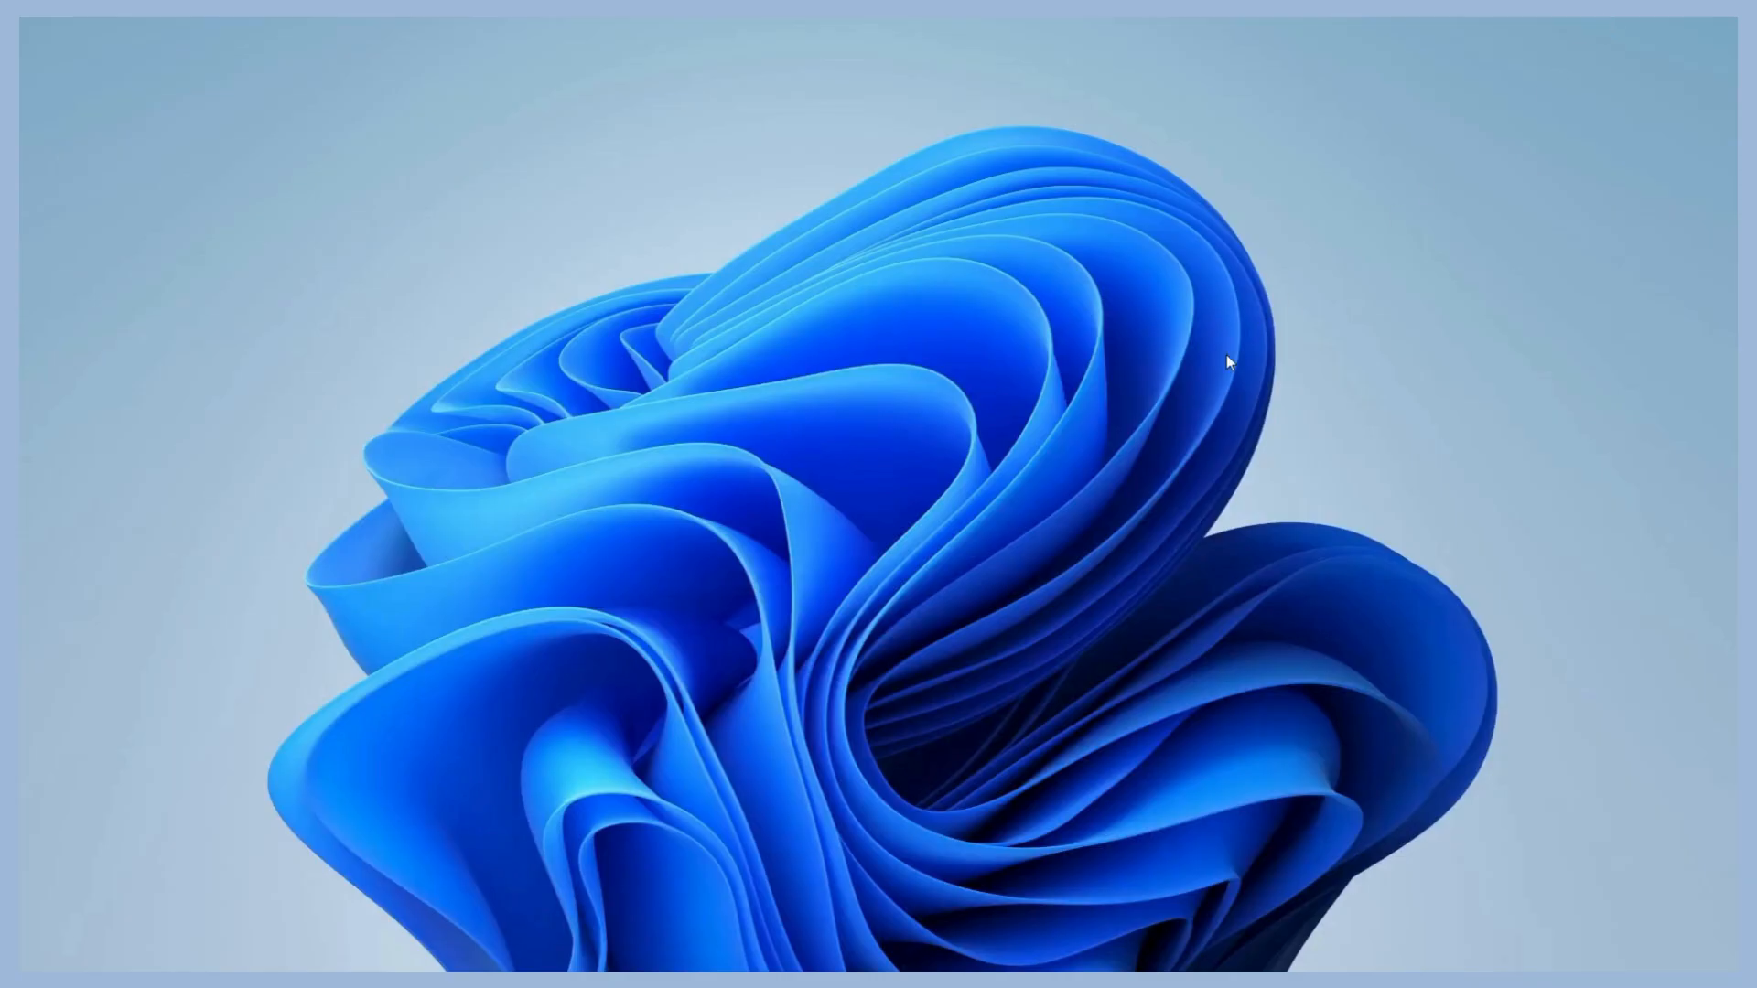